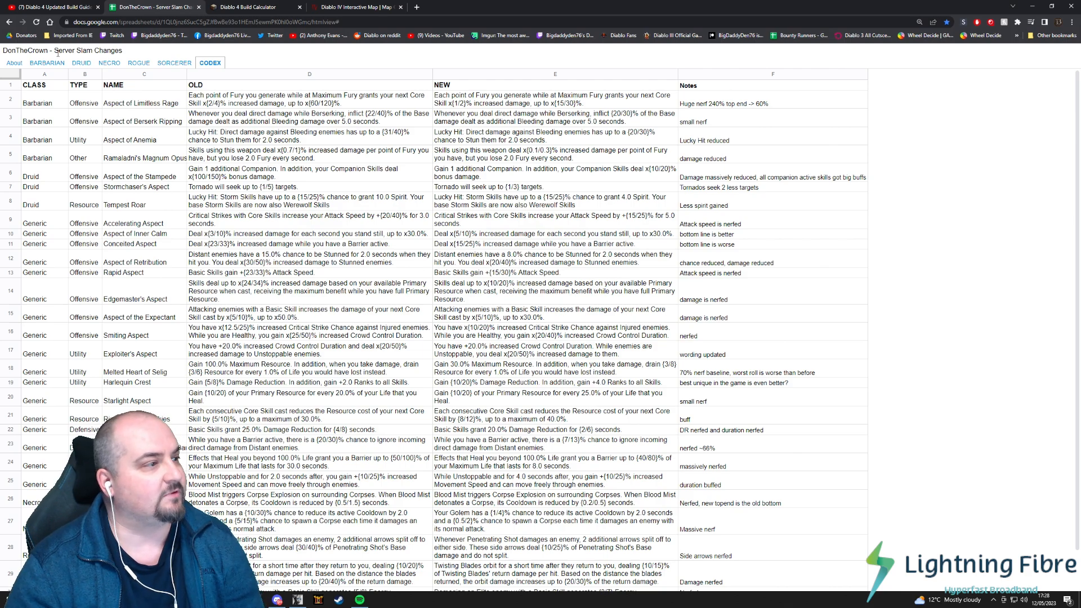
Check the NECRO and CODEX sheets, view the level 20 Necromancer tree, then return to the spreadsheet
{"action": "left_click", "coordinate": [14, 63]}
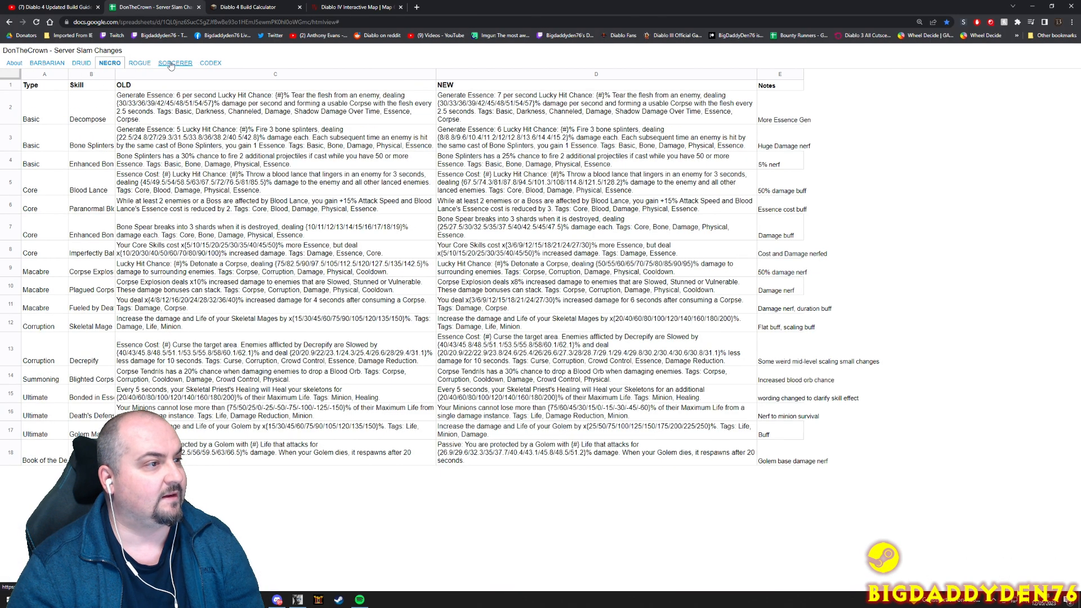
{"action": "left_click", "coordinate": [209, 63]}
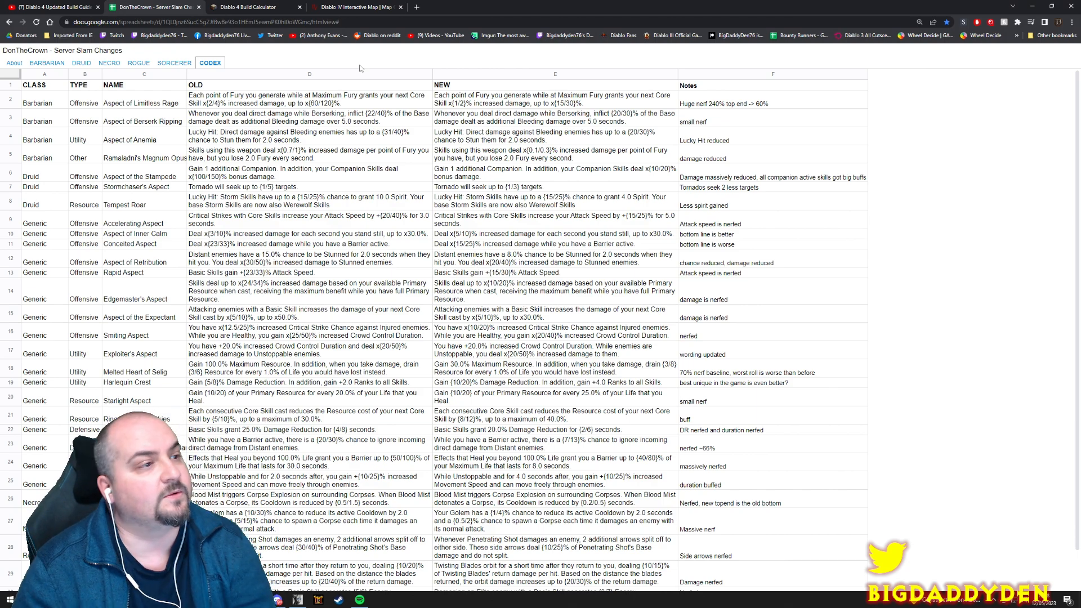
{"action": "left_click", "coordinate": [255, 7]}
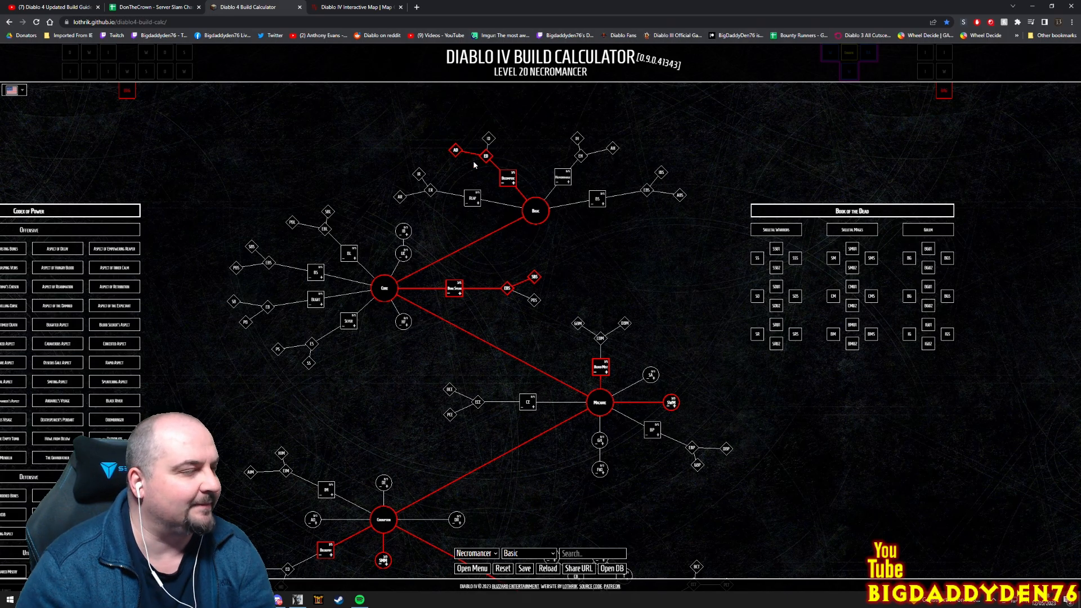
{"action": "left_click", "coordinate": [157, 7]}
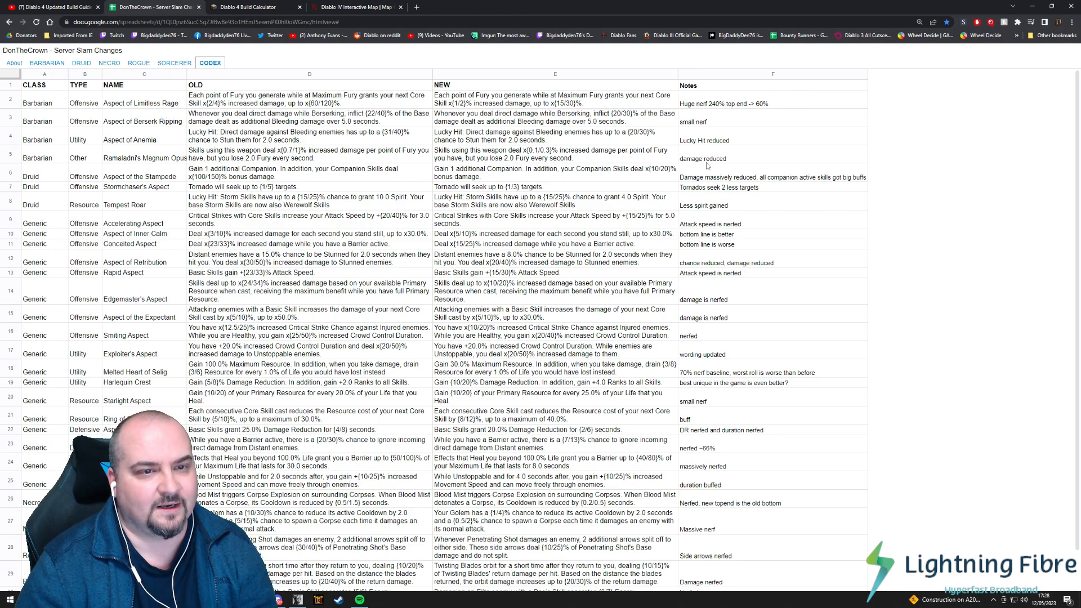
{"action": "mouse_move", "coordinate": [767, 182]}
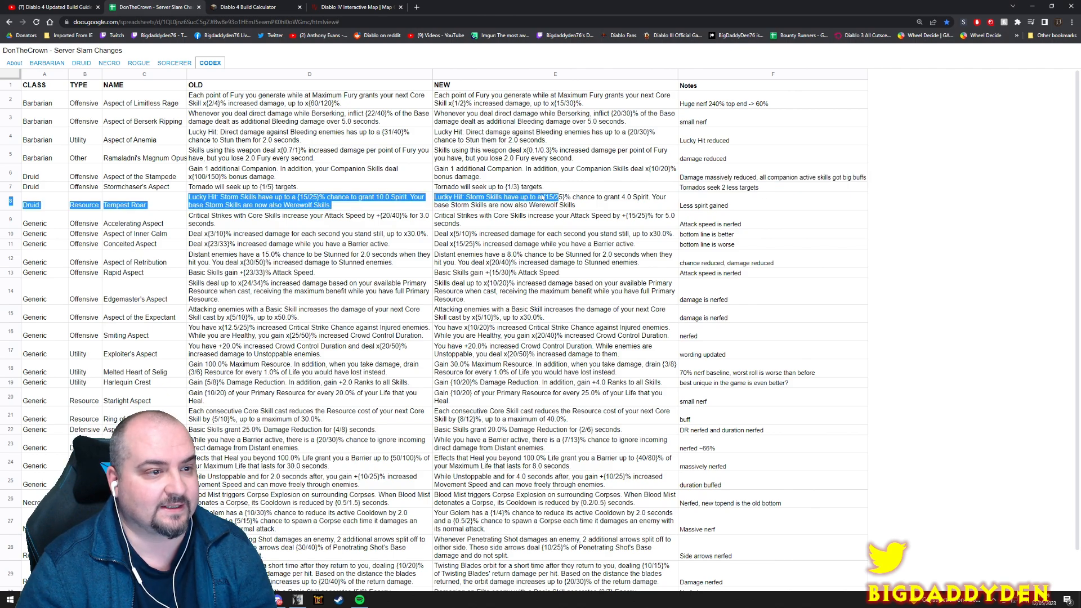
{"action": "left_click", "coordinate": [138, 187]}
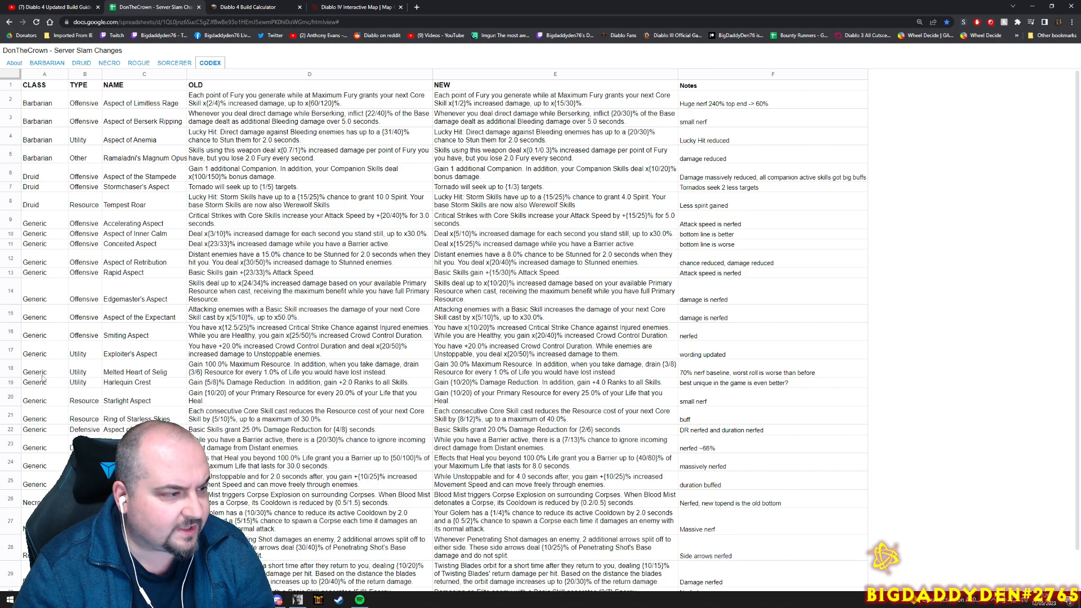
{"action": "double_click", "coordinate": [130, 372]}
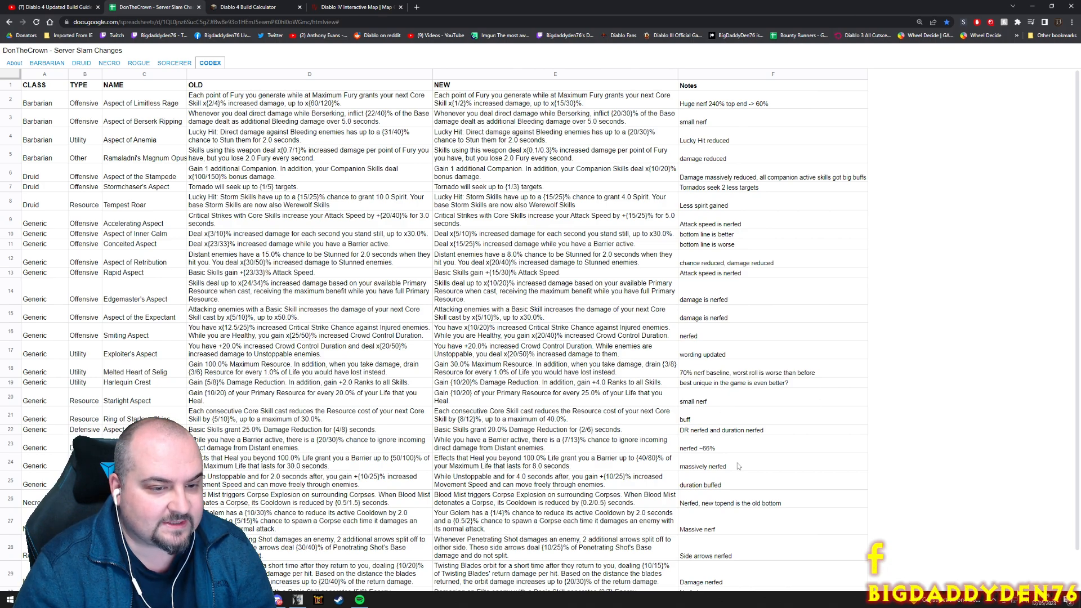
{"action": "scroll", "scroll_direction": "down", "scroll_amount": 3}
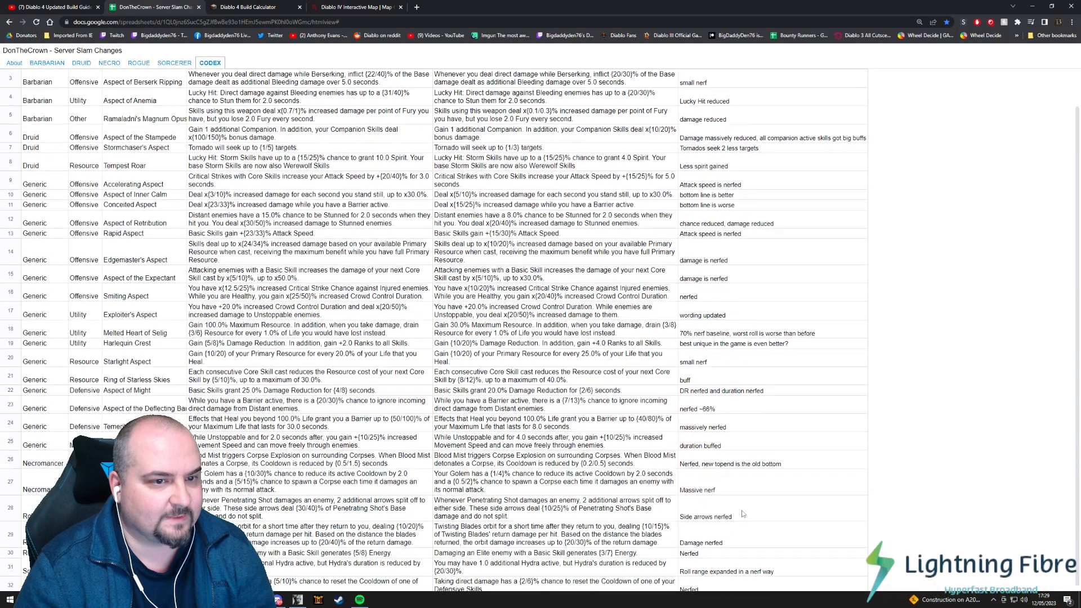
{"action": "scroll", "scroll_direction": "up", "scroll_amount": 3}
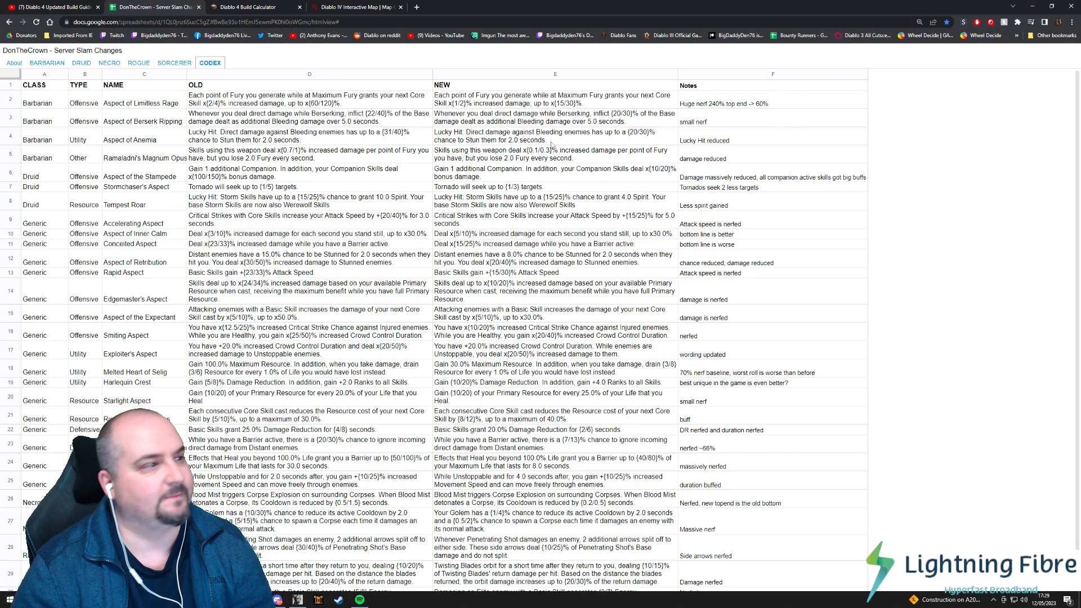
Review the Barbarian skill changes, reading the old-versus-new cells down through Outburst
{"action": "left_click", "coordinate": [42, 63]}
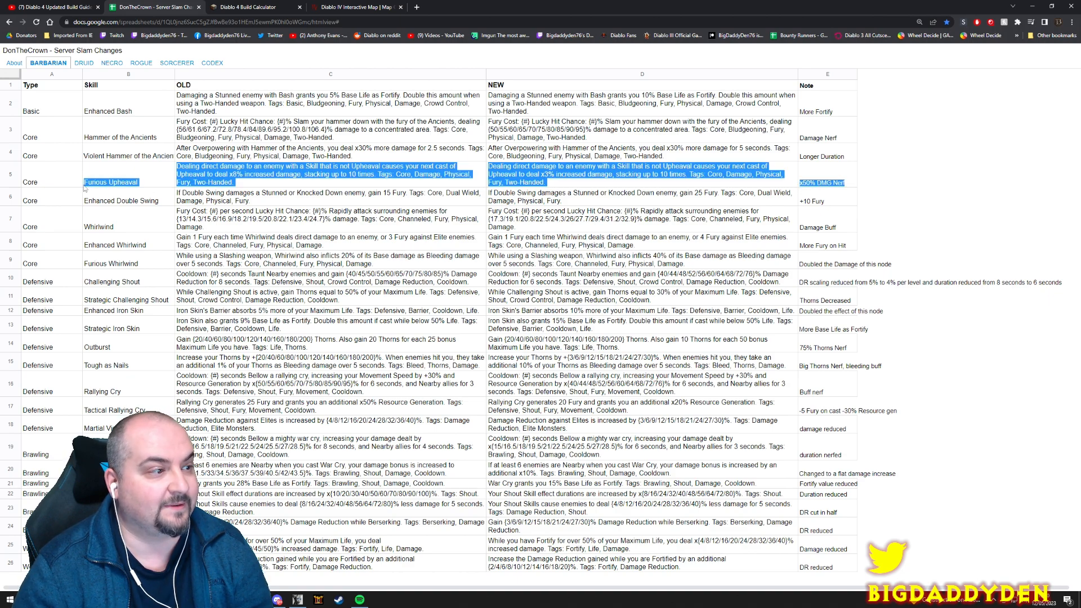
{"action": "left_click", "coordinate": [811, 201]}
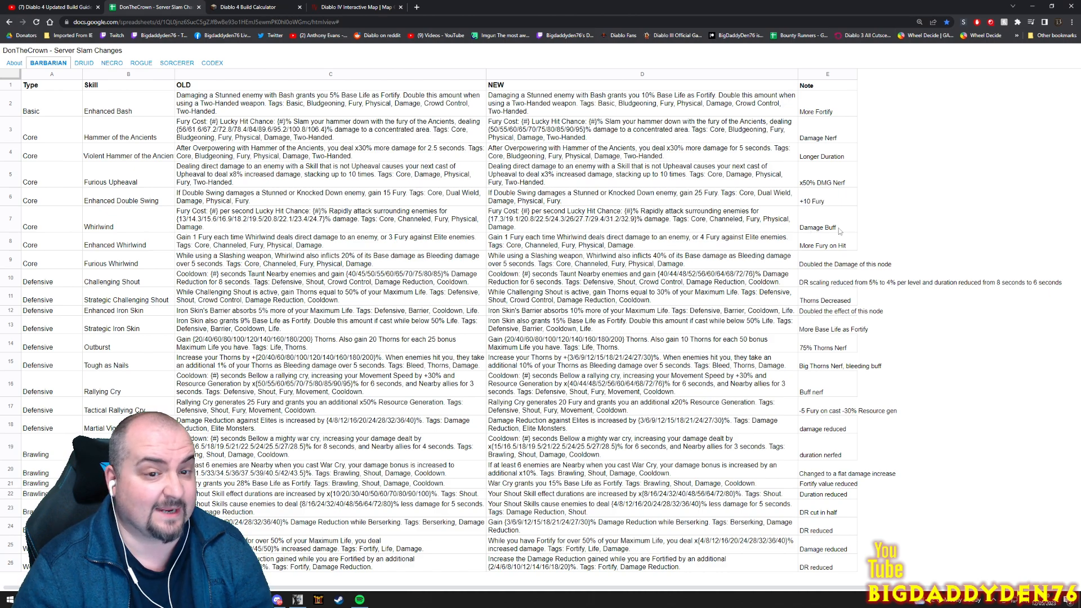
{"action": "double_click", "coordinate": [818, 227]}
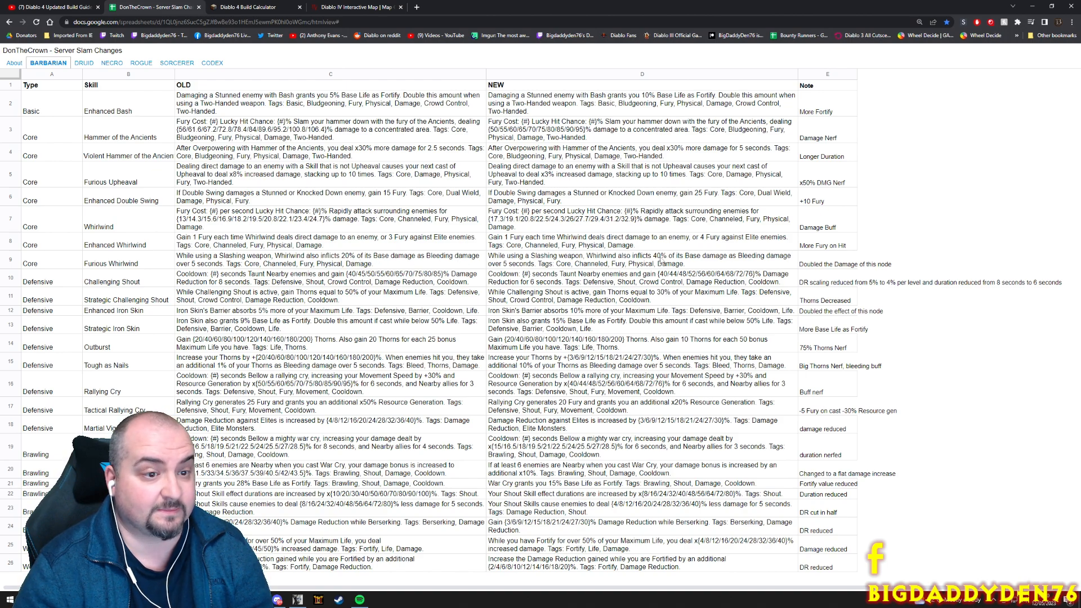
{"action": "double_click", "coordinate": [658, 257]}
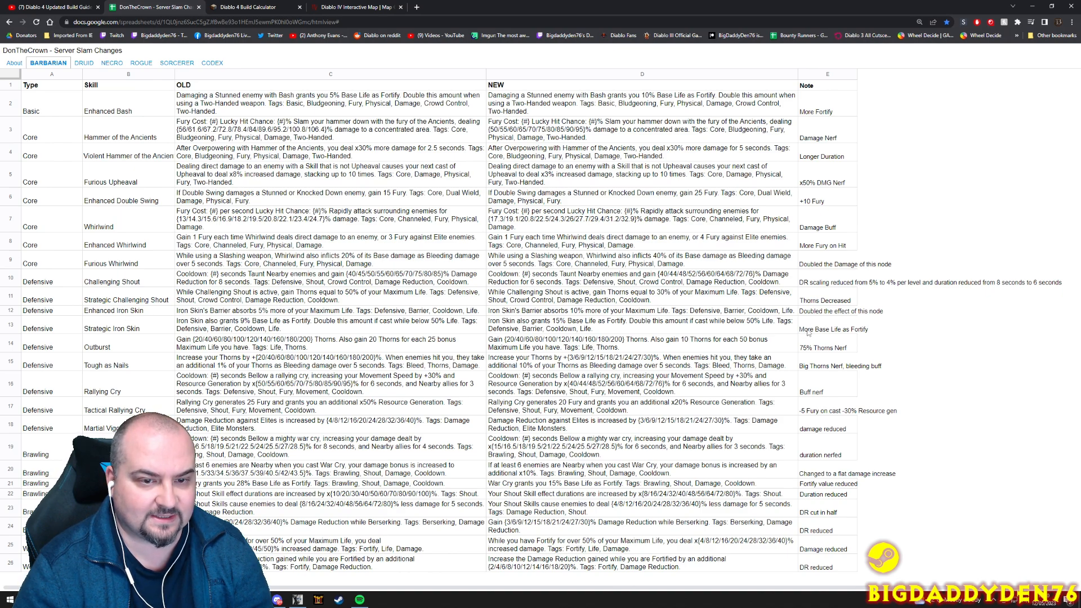
{"action": "double_click", "coordinate": [833, 329]}
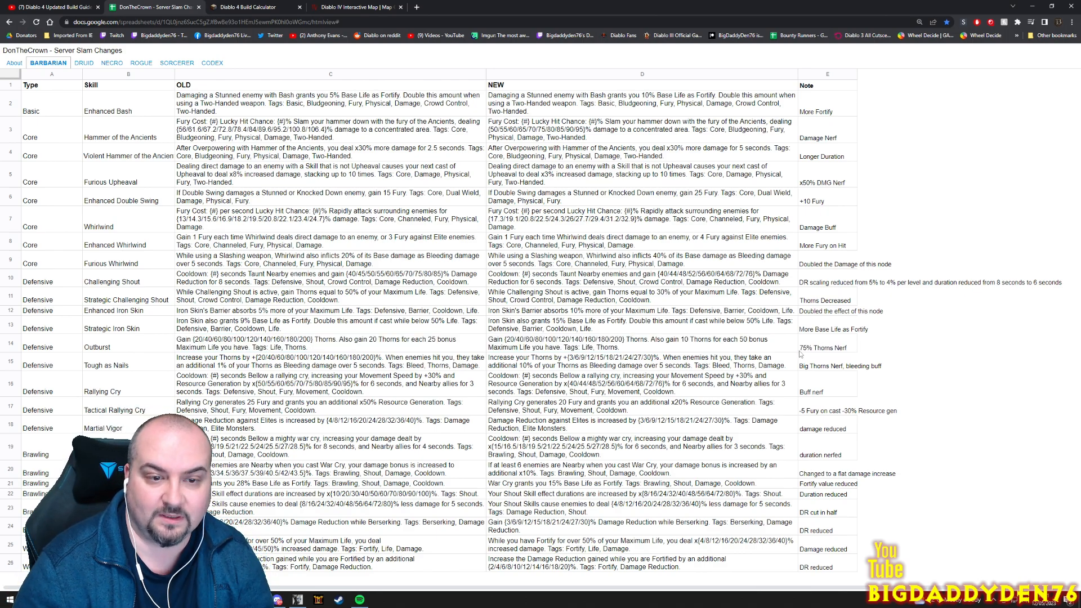
{"action": "left_click", "coordinate": [823, 346]}
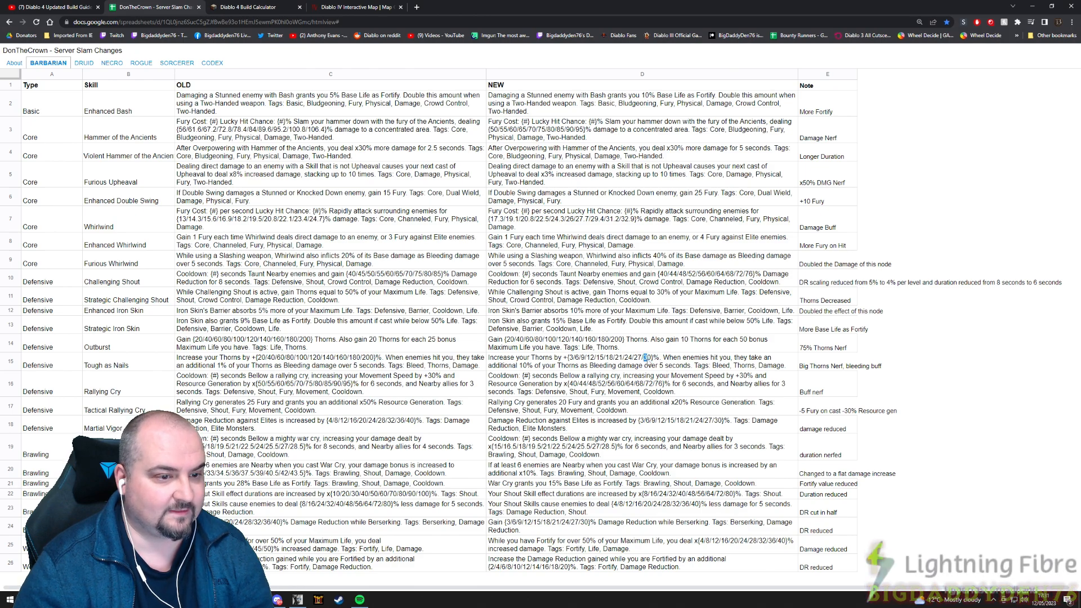
{"action": "left_click_drag", "start_coordinate": [643, 357], "coordinate": [686, 365]}
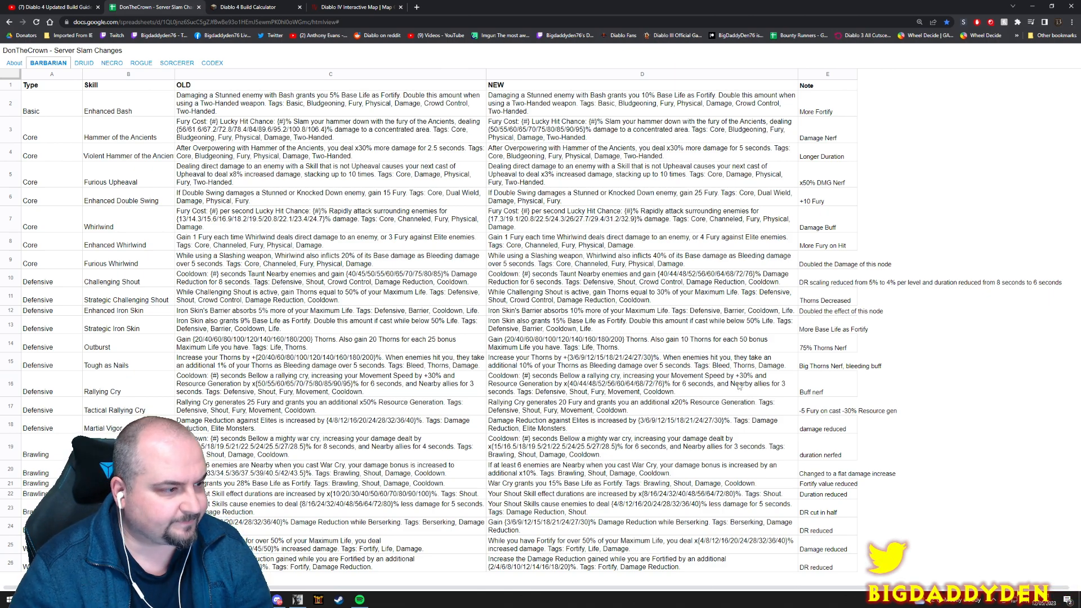
{"action": "mouse_move", "coordinate": [823, 437]}
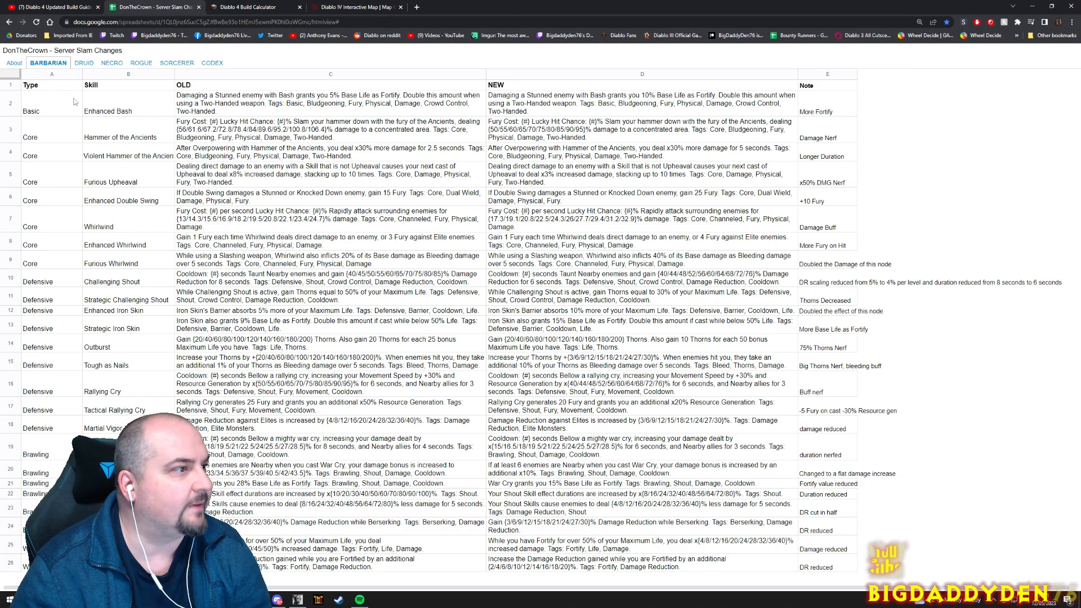
Review the Druid changes down through the companion and wrath skills
{"action": "left_click", "coordinate": [81, 63]}
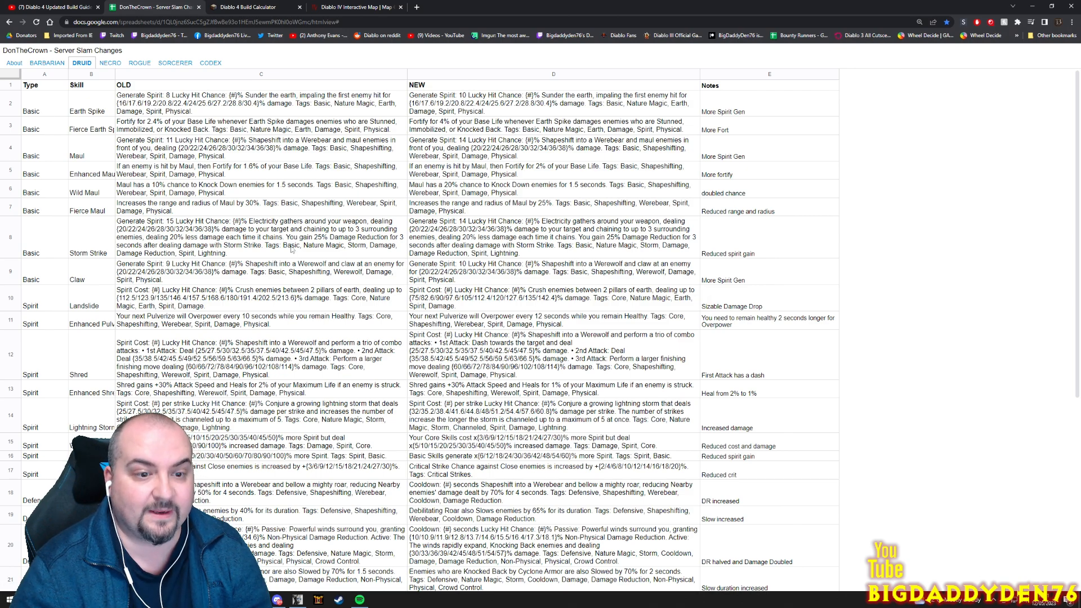
{"action": "scroll", "scroll_direction": "down", "scroll_amount": 3}
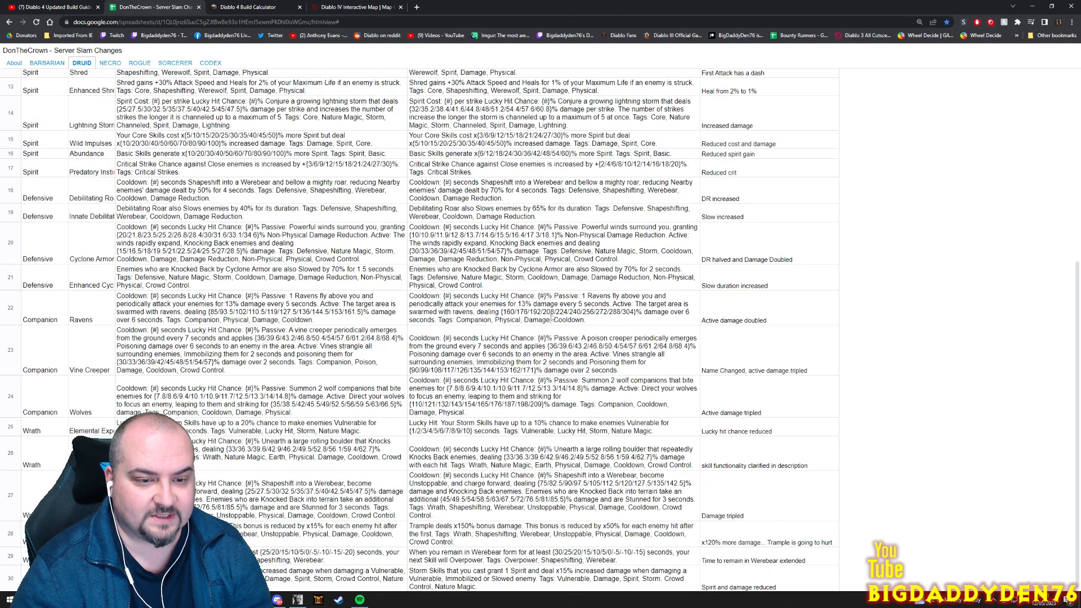
{"action": "scroll", "scroll_direction": "up", "scroll_amount": 3}
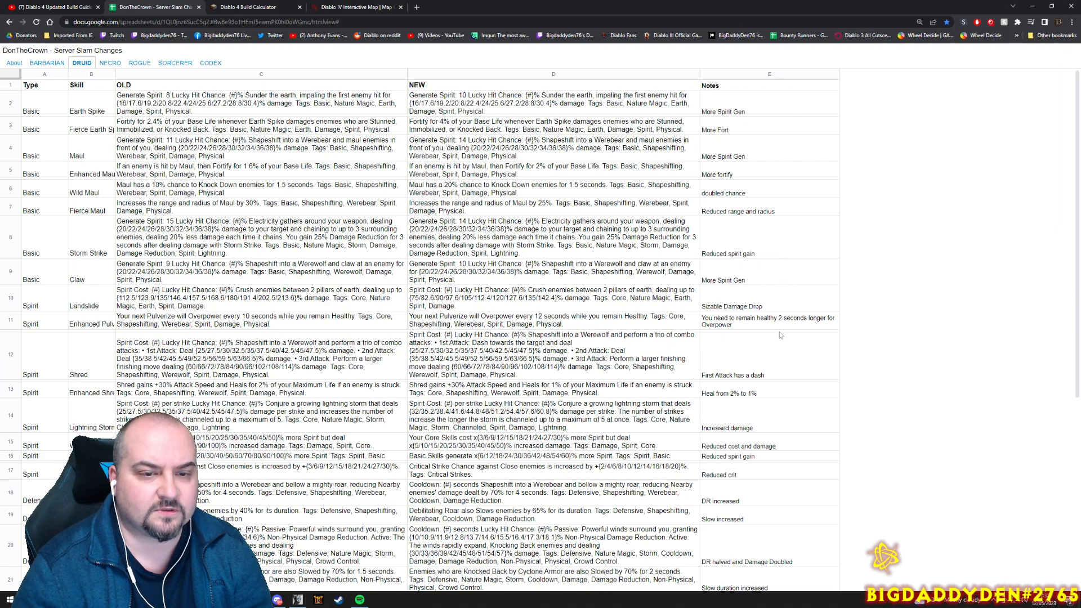
{"action": "scroll", "scroll_direction": "down", "scroll_amount": 3}
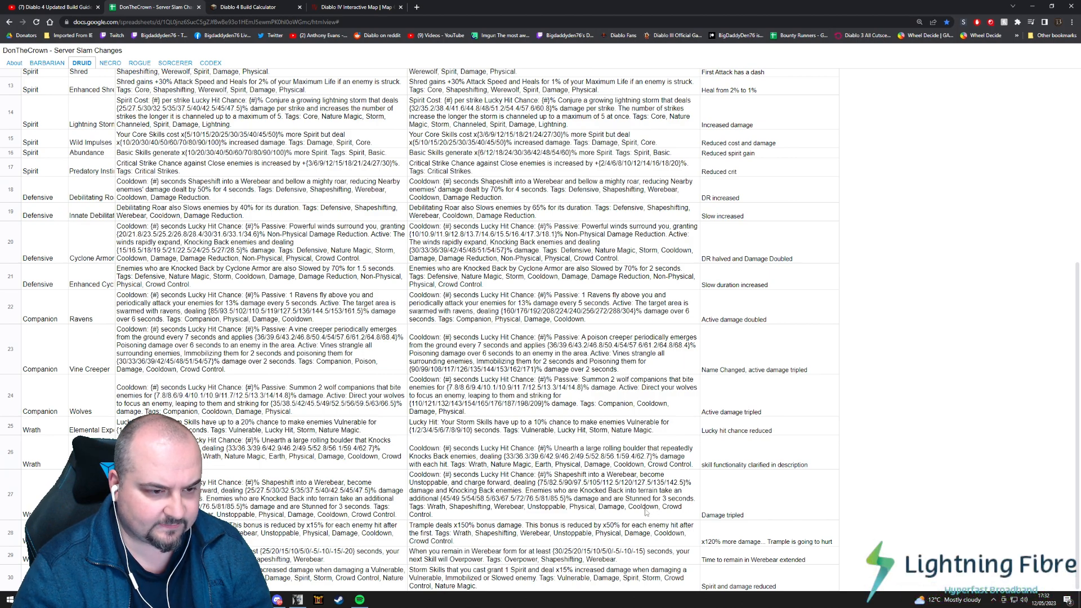
{"action": "mouse_move", "coordinate": [670, 492]}
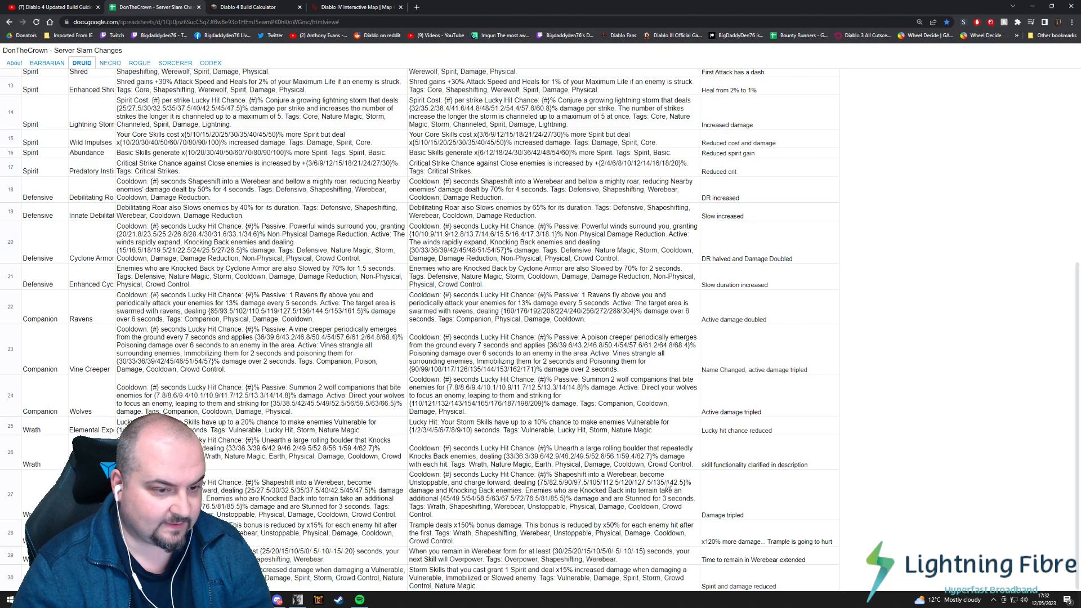
{"action": "double_click", "coordinate": [683, 482]}
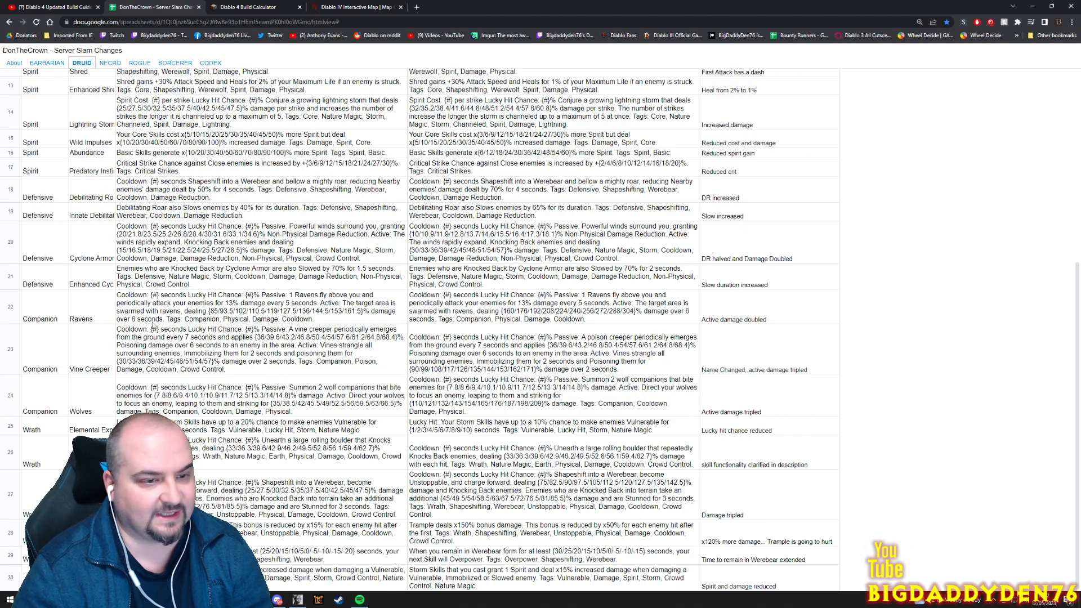
{"action": "left_click", "coordinate": [735, 320]}
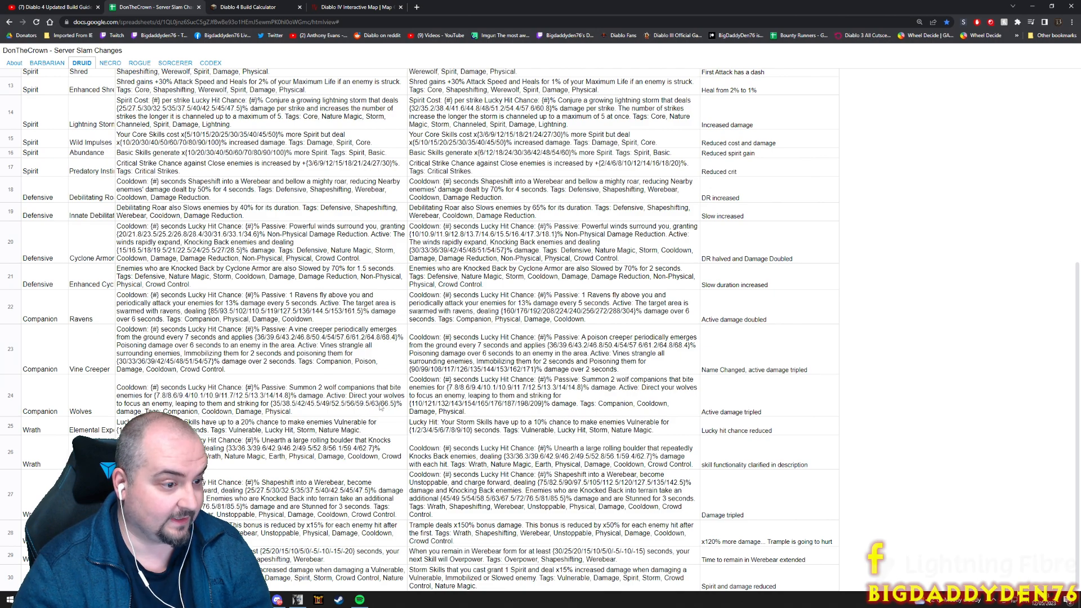
{"action": "double_click", "coordinate": [385, 402]}
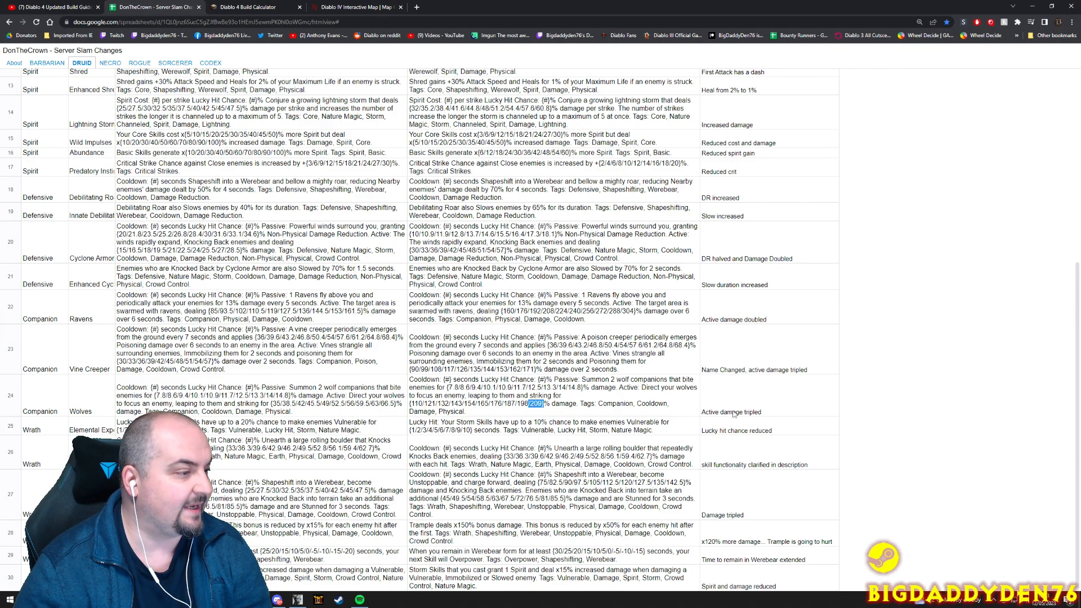
{"action": "mouse_move", "coordinate": [669, 418]}
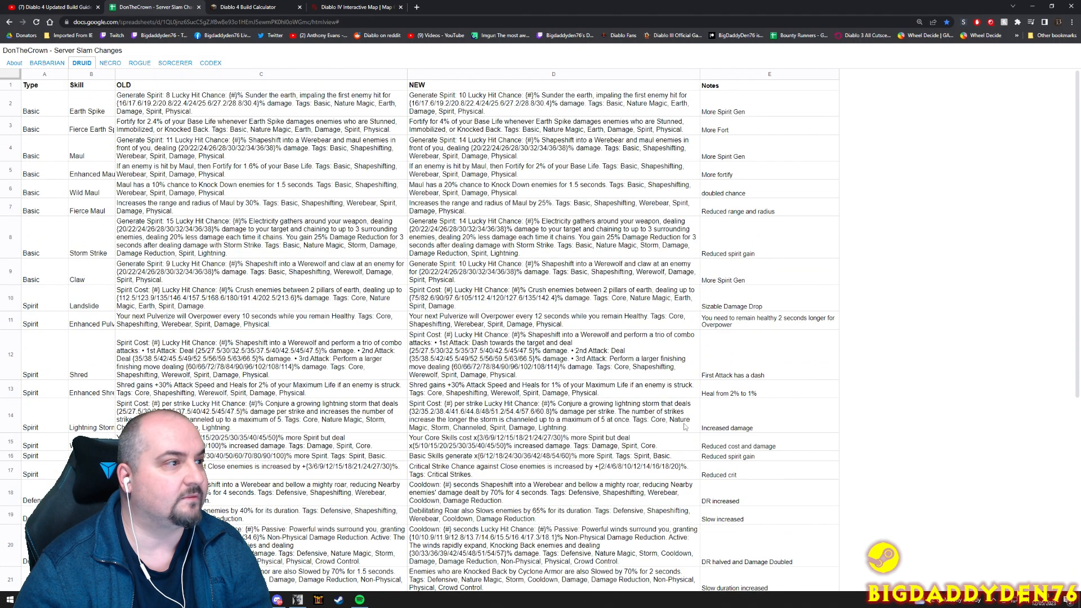
{"action": "left_click", "coordinate": [106, 63]}
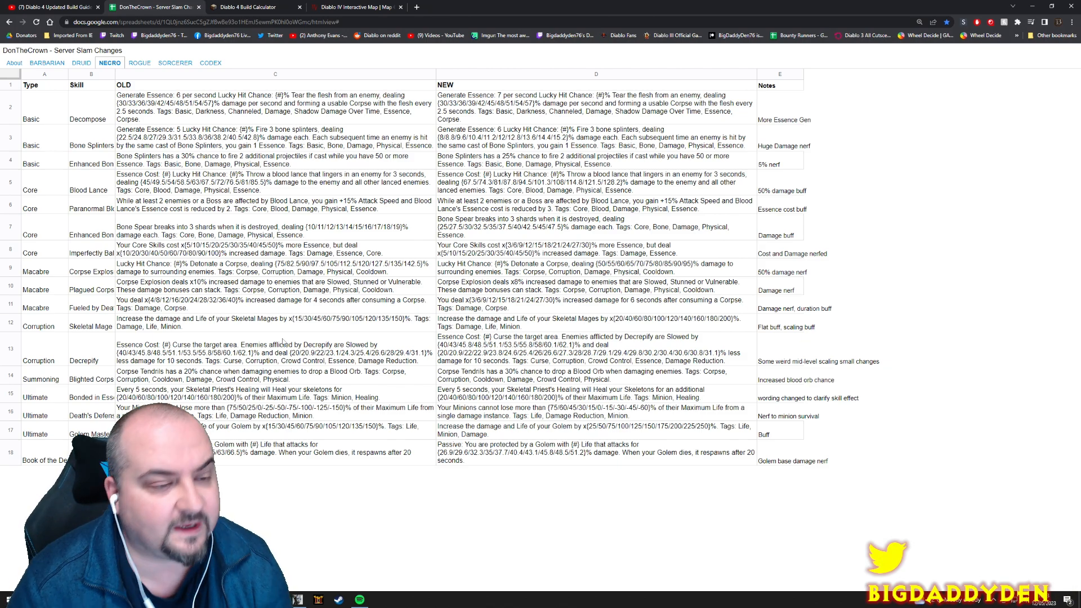
{"action": "mouse_move", "coordinate": [599, 532]}
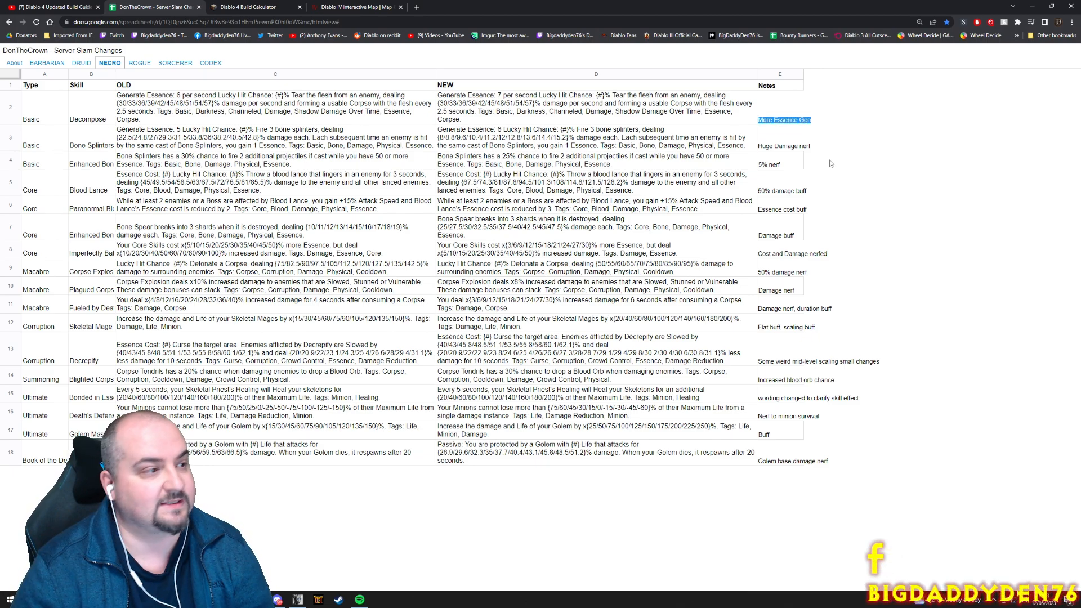
{"action": "left_click", "coordinate": [783, 146]}
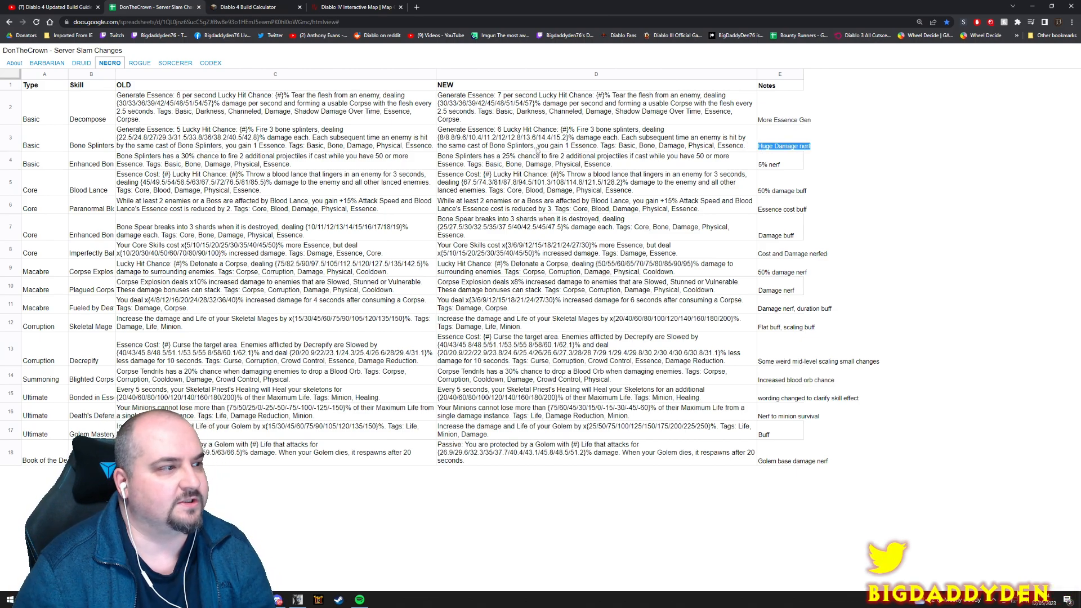
{"action": "left_click", "coordinate": [250, 7]}
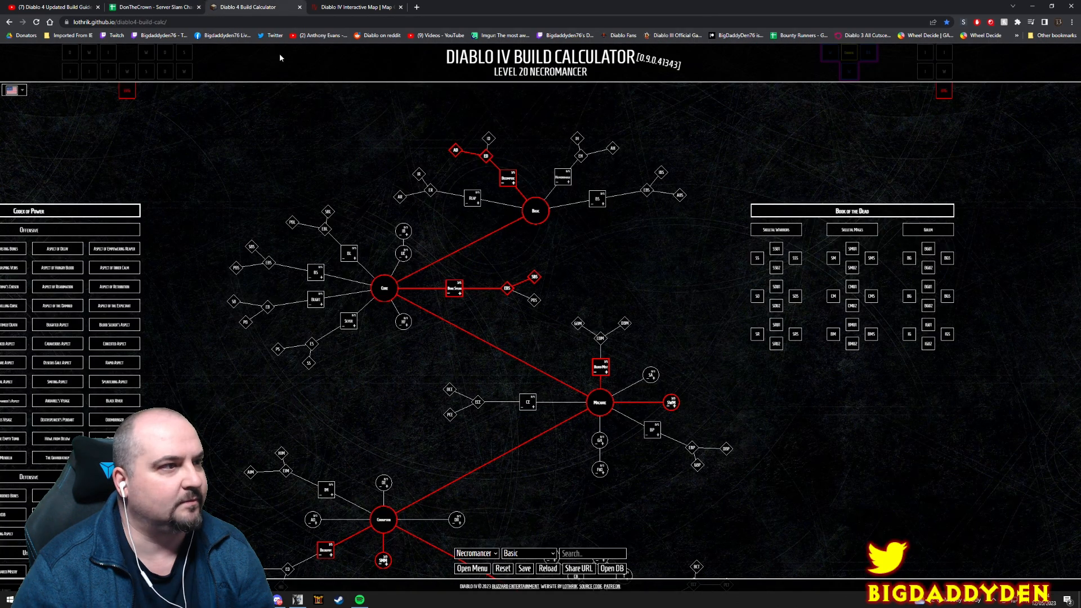
{"action": "left_click", "coordinate": [152, 7]}
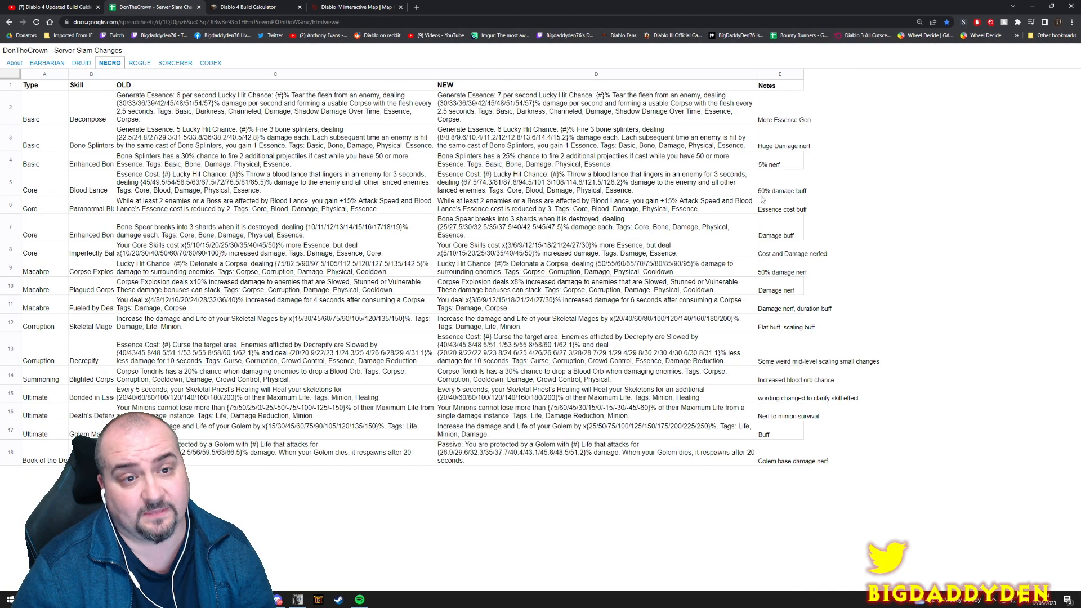
{"action": "double_click", "coordinate": [781, 190]}
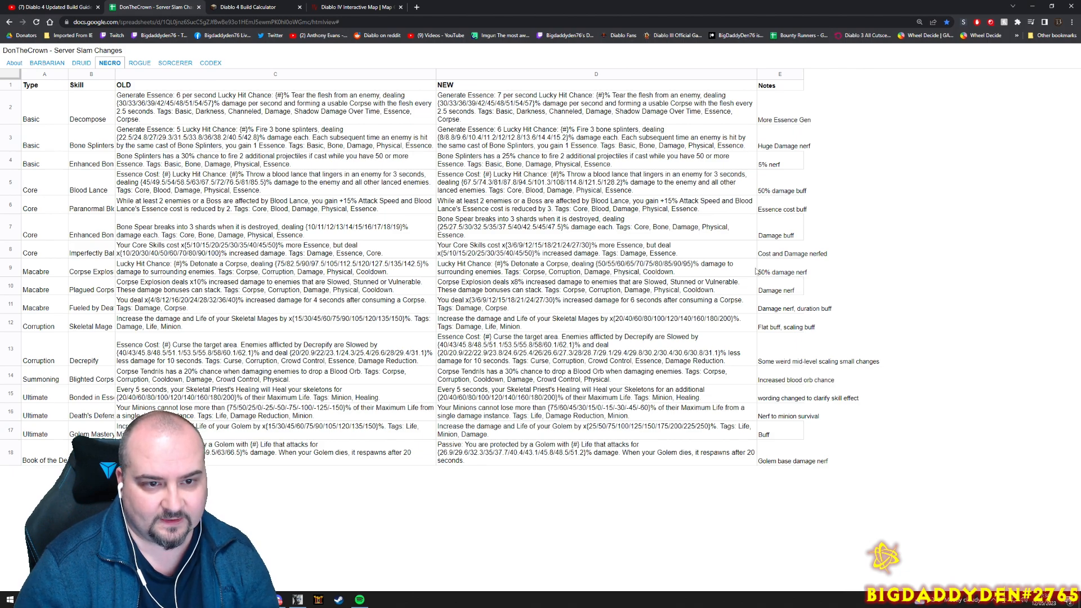
{"action": "left_click", "coordinate": [782, 272]}
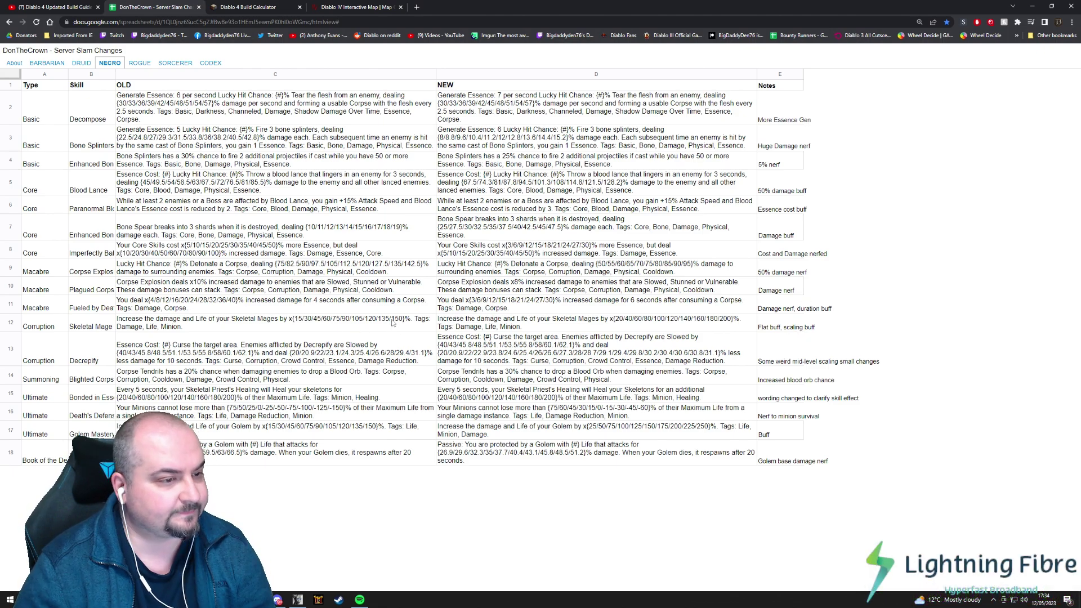
{"action": "double_click", "coordinate": [397, 318]}
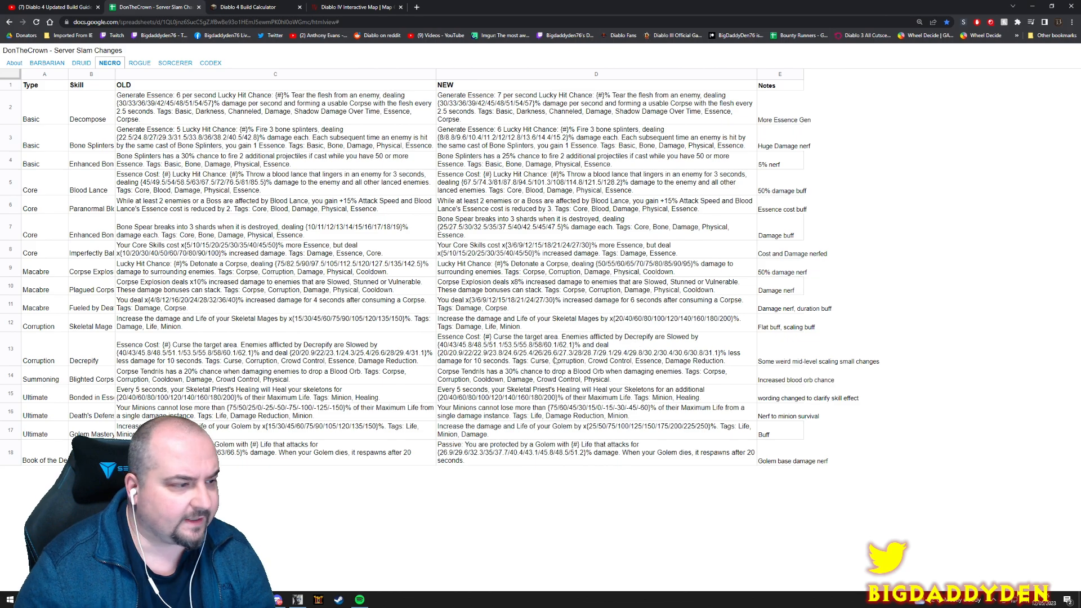
{"action": "mouse_move", "coordinate": [313, 376]}
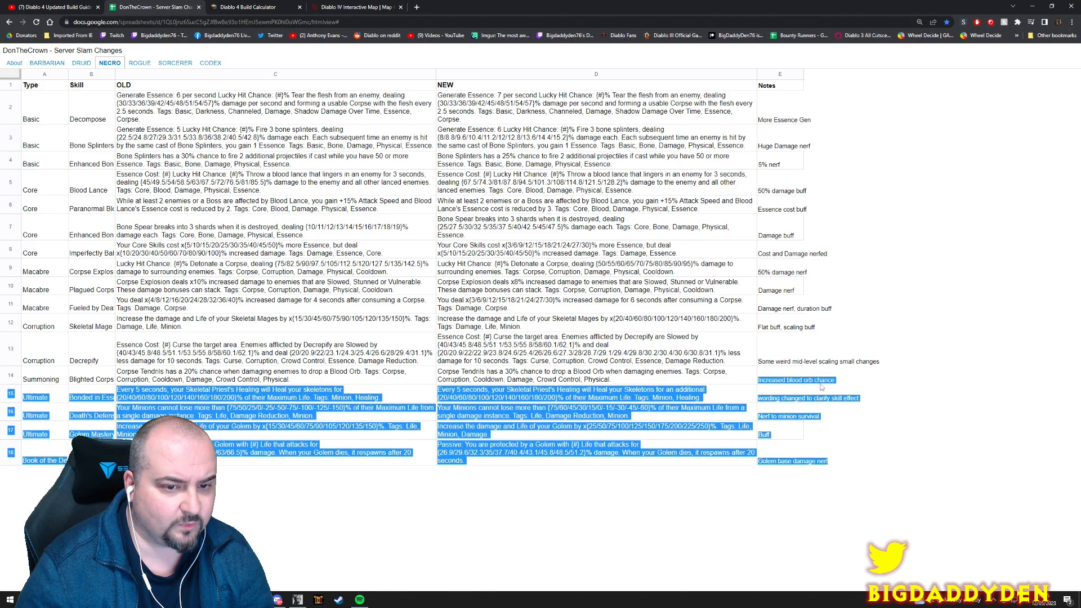
{"action": "left_click", "coordinate": [796, 381]}
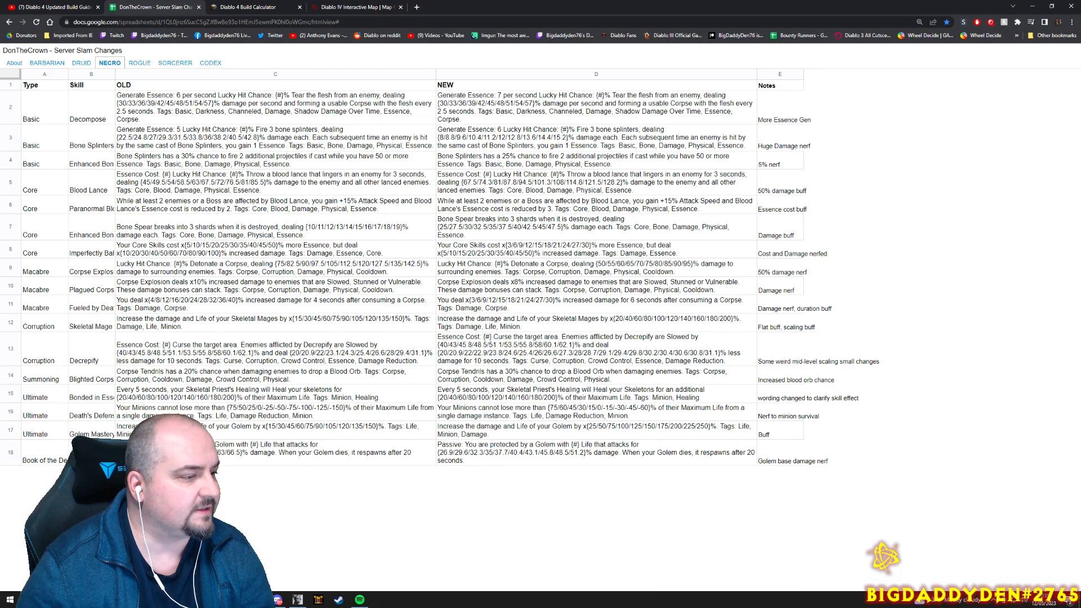
Look over the Rogue changes, then bring up the Sorcerer sheet
{"action": "left_click", "coordinate": [140, 63]}
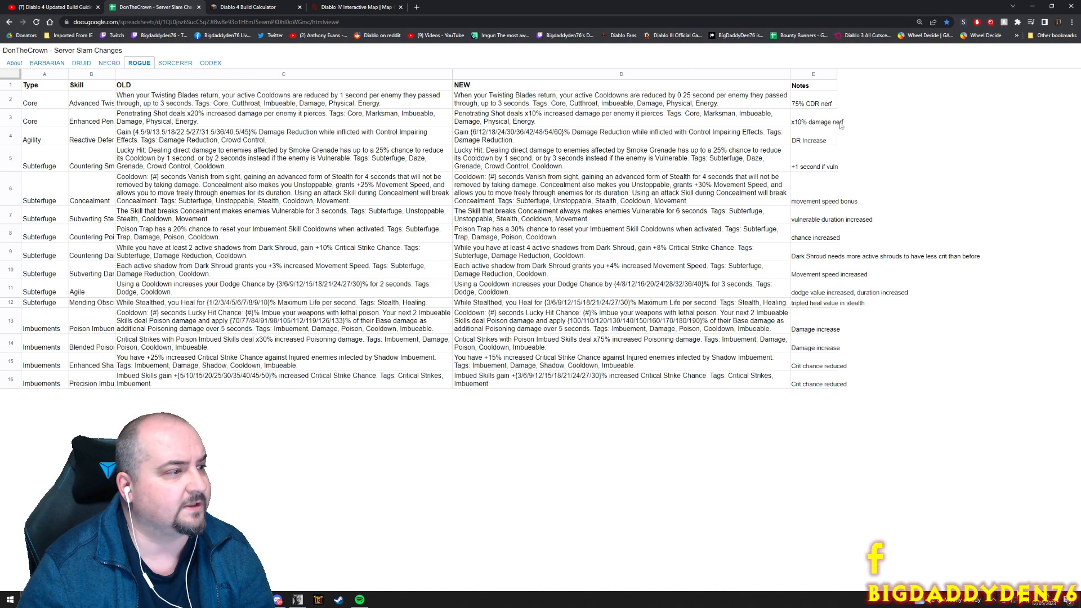
{"action": "mouse_move", "coordinate": [831, 145]}
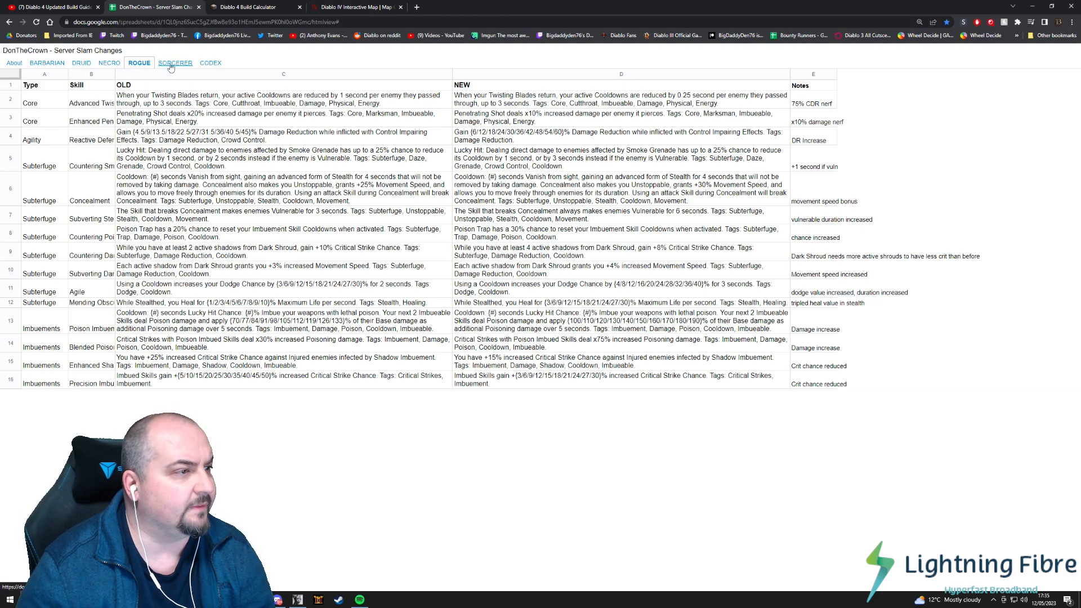
{"action": "left_click", "coordinate": [175, 63]}
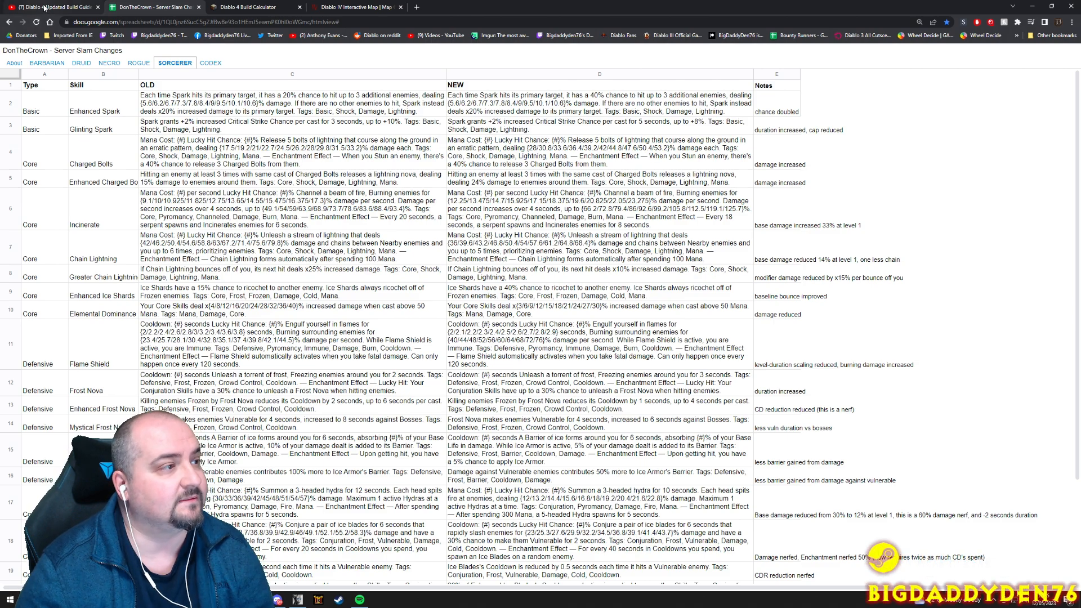
{"action": "left_click", "coordinate": [47, 7]}
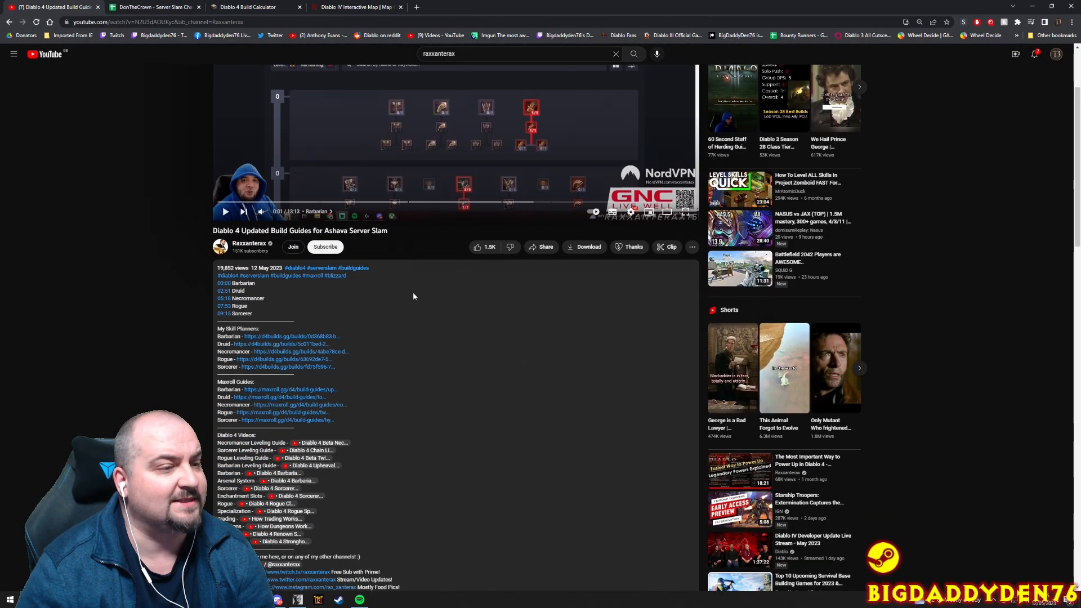
{"action": "scroll", "scroll_direction": "down", "scroll_amount": 3}
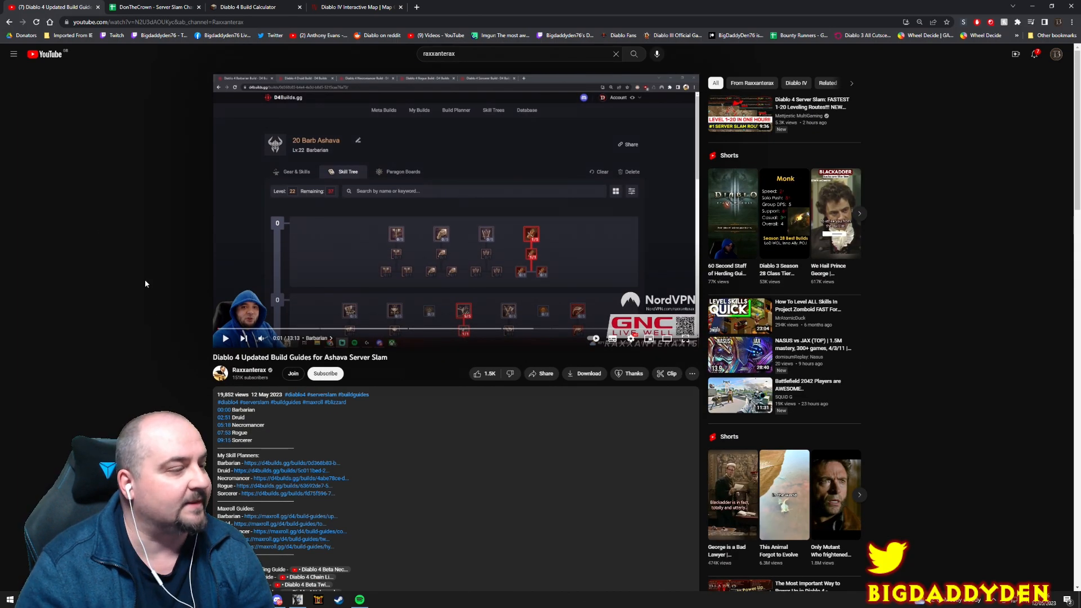
{"action": "scroll", "scroll_direction": "down", "scroll_amount": 3}
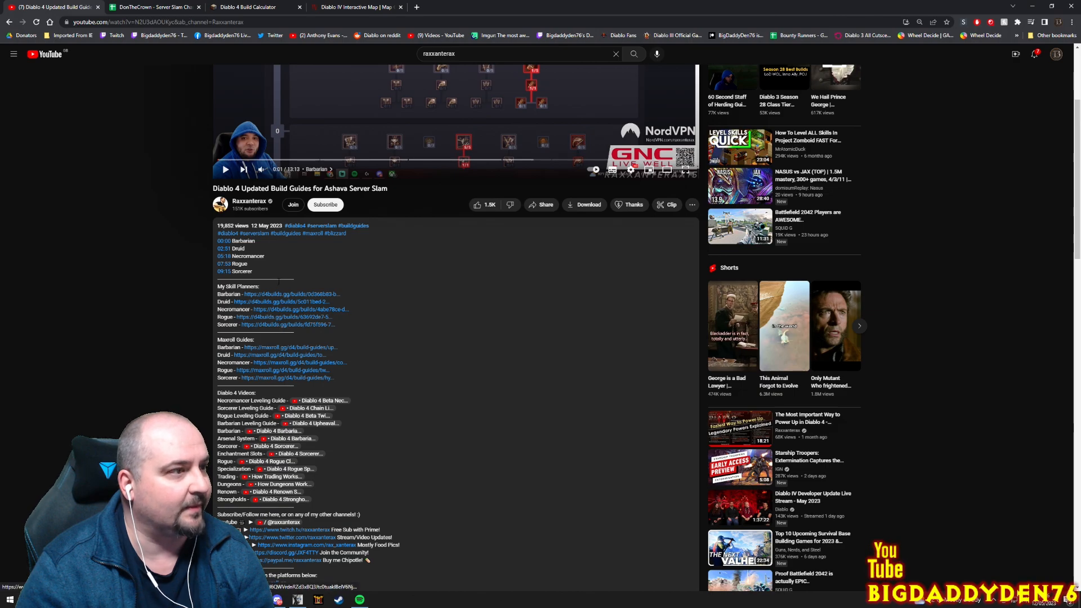
{"action": "left_click", "coordinate": [152, 7]}
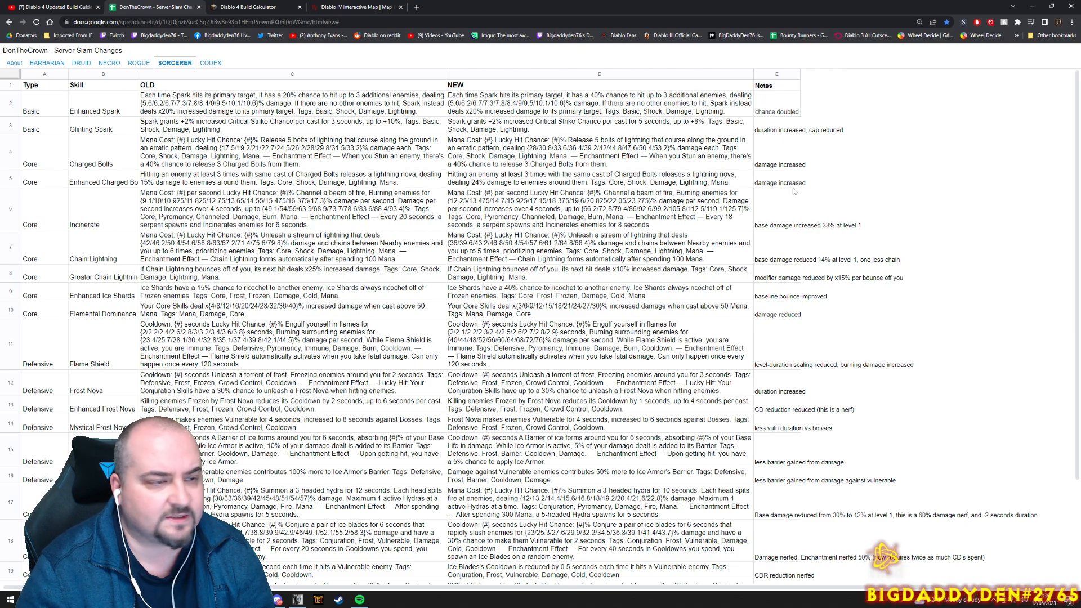
{"action": "mouse_move", "coordinate": [818, 229]}
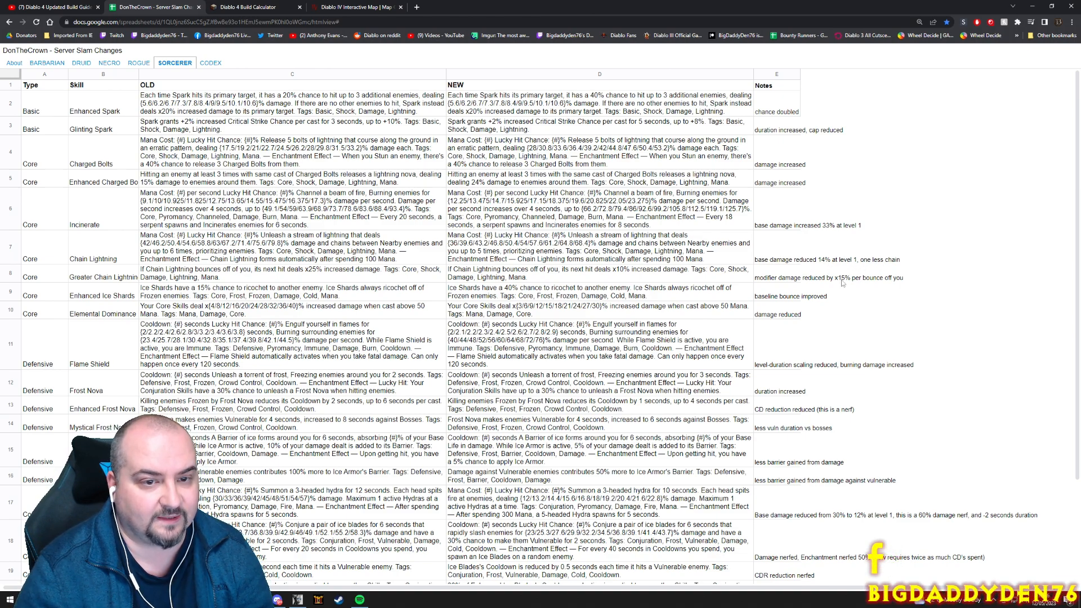
{"action": "mouse_move", "coordinate": [783, 279]}
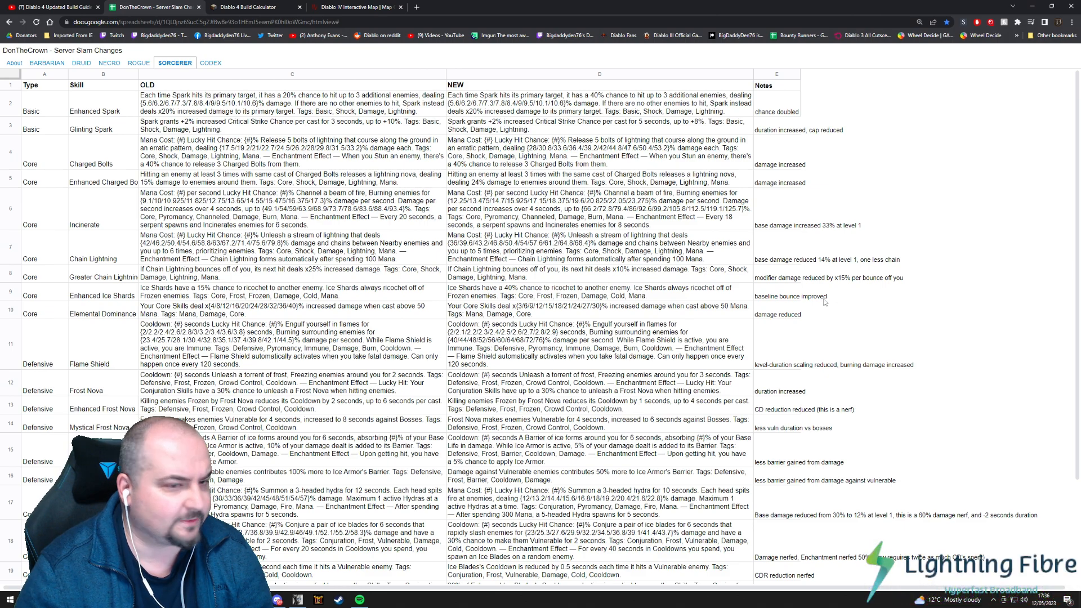
Read the Sorcerer notes through the Ultimate skills, then return to the NECRO sheet
{"action": "scroll", "scroll_direction": "down", "scroll_amount": 3}
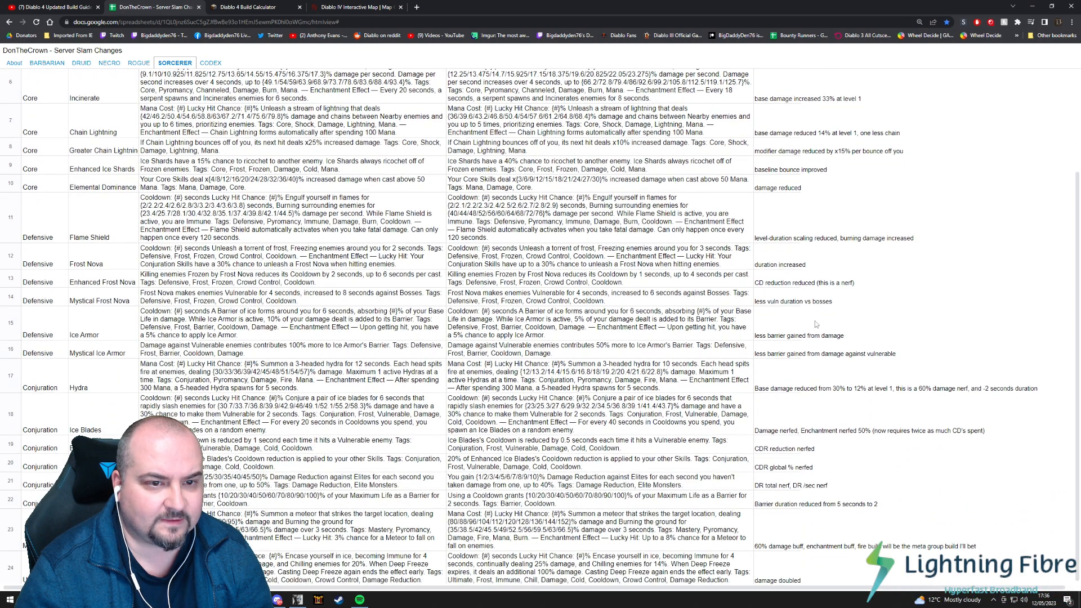
{"action": "mouse_move", "coordinate": [790, 320]}
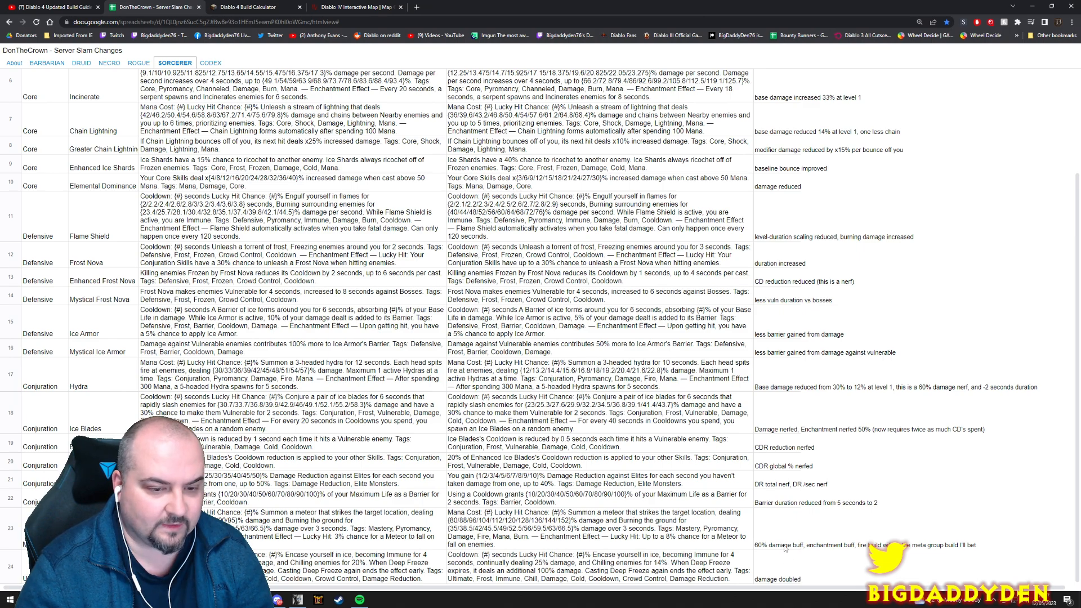
{"action": "double_click", "coordinate": [777, 545]}
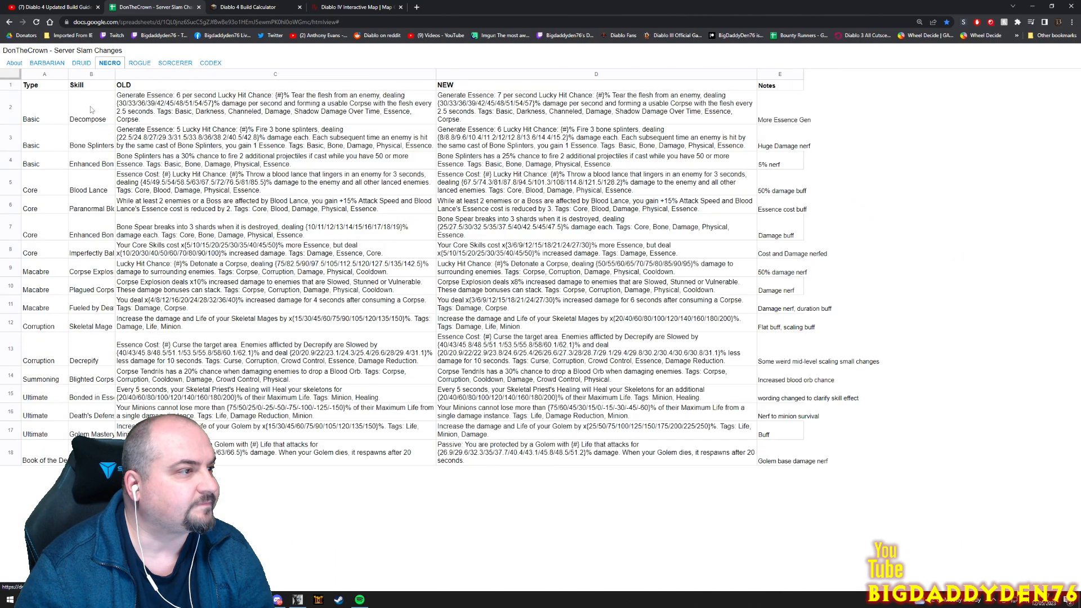
Bring the level 20 Necromancer build calculator back into view
{"action": "left_click", "coordinate": [248, 7]}
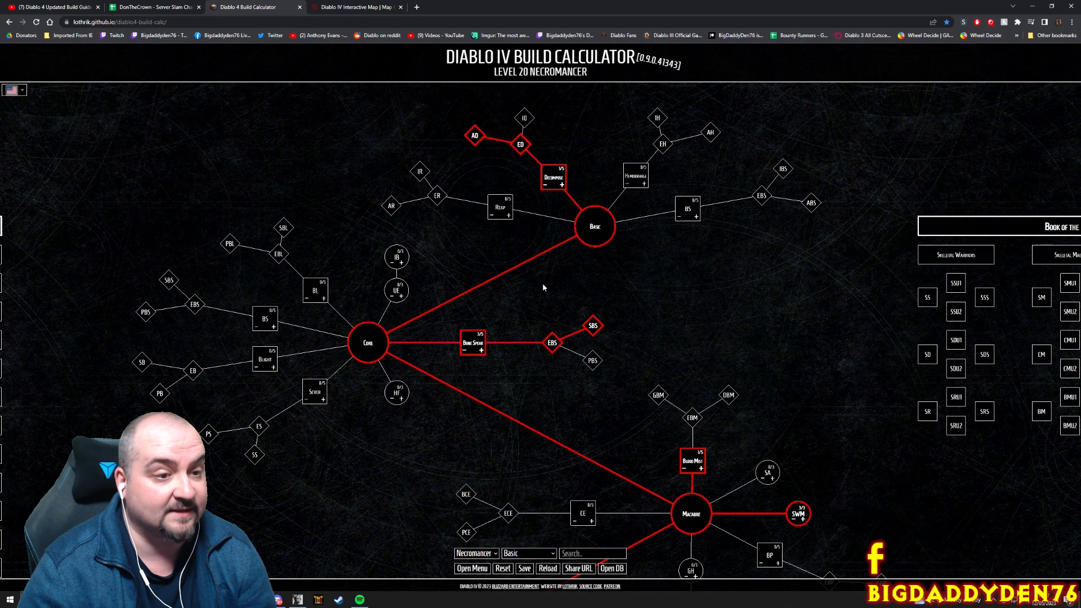
{"action": "left_click_drag", "start_coordinate": [543, 287], "coordinate": [613, 287]}
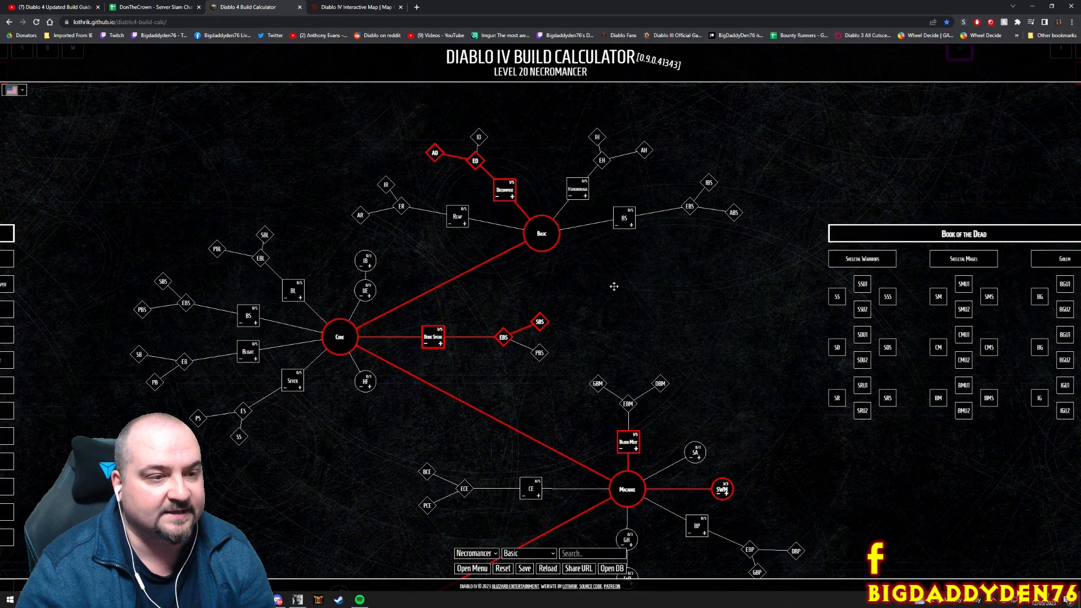
{"action": "mouse_move", "coordinate": [476, 162]}
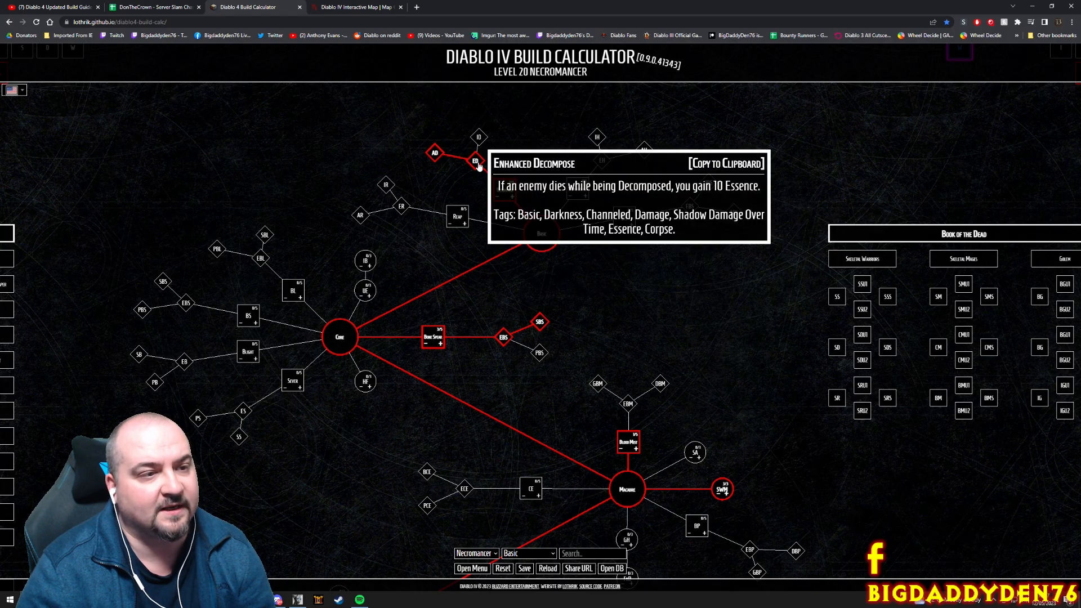
{"action": "mouse_move", "coordinate": [433, 155]}
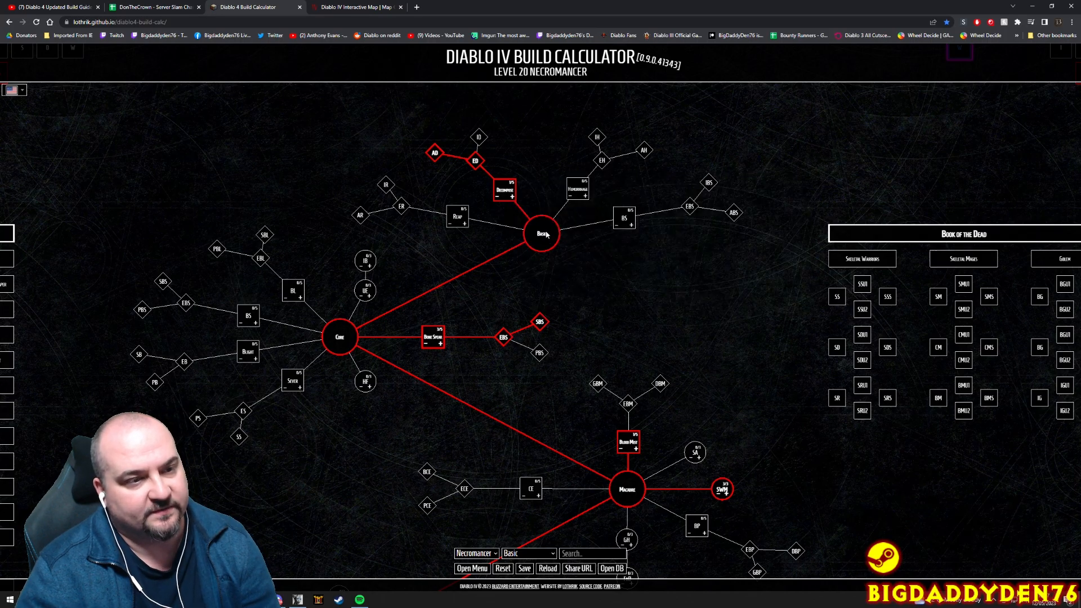
{"action": "mouse_move", "coordinate": [505, 189]}
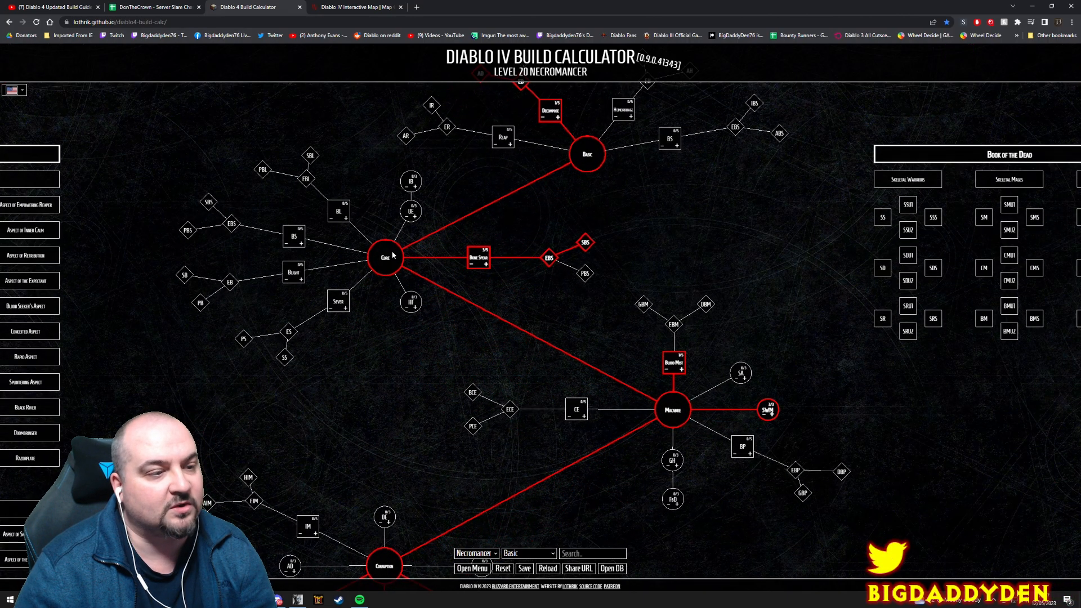
{"action": "mouse_move", "coordinate": [475, 259]}
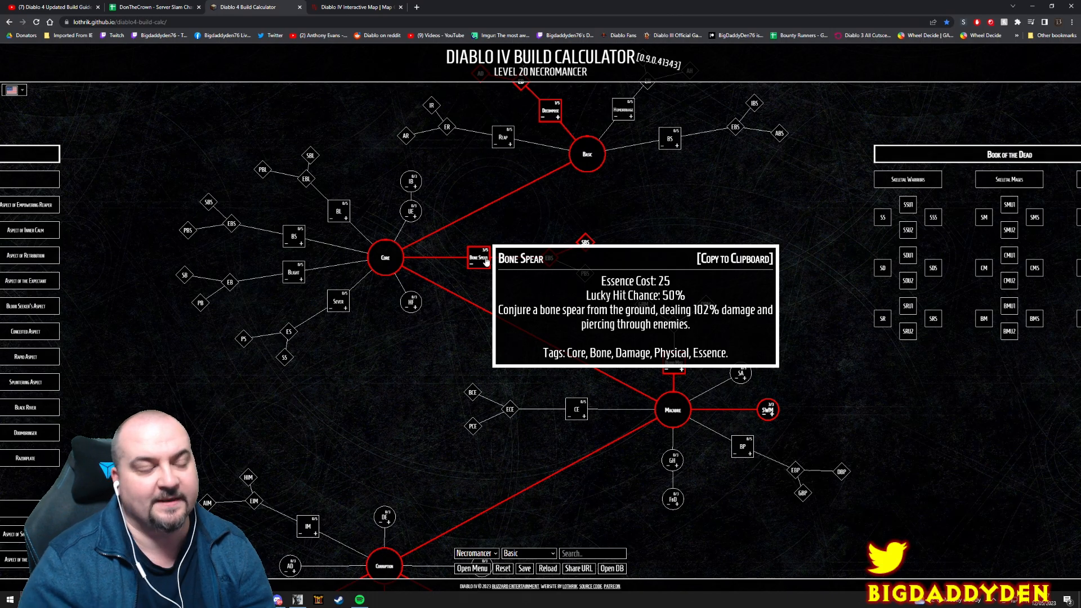
{"action": "mouse_move", "coordinate": [481, 274]}
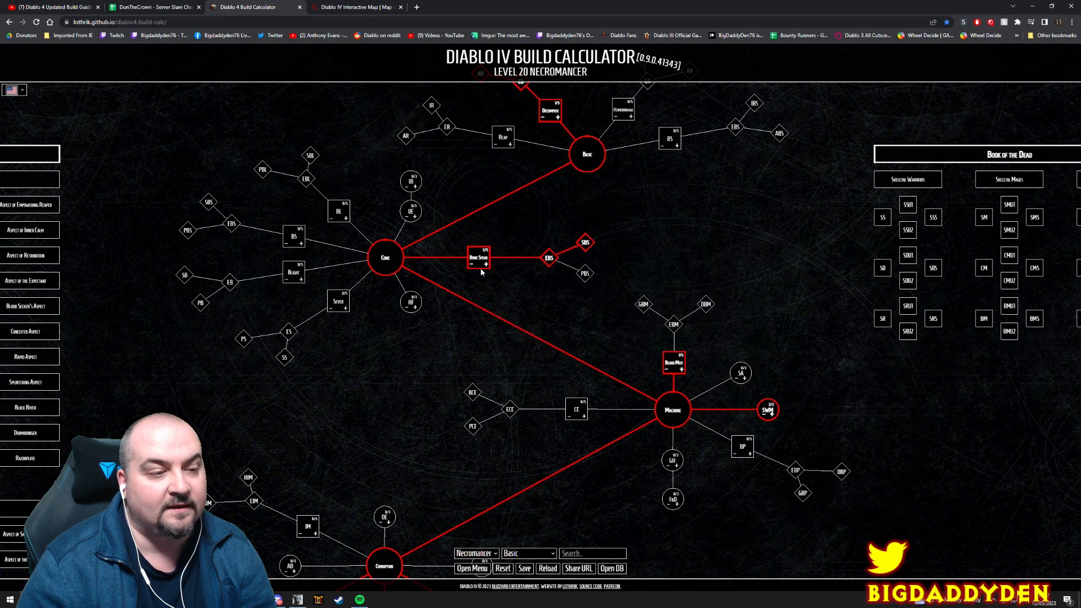
{"action": "mouse_move", "coordinate": [482, 259]}
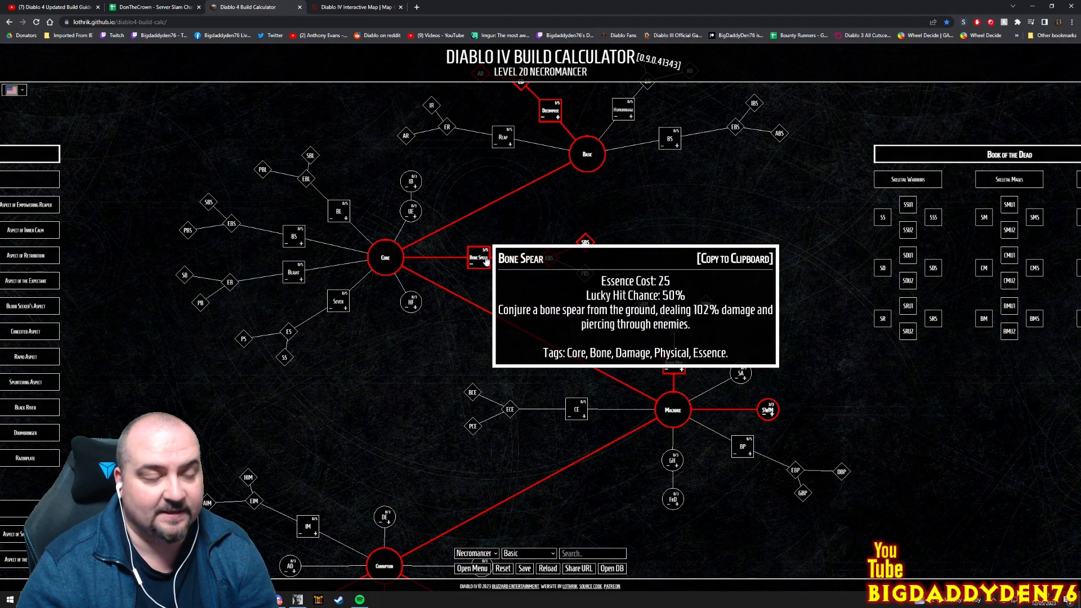
{"action": "mouse_move", "coordinate": [548, 258]}
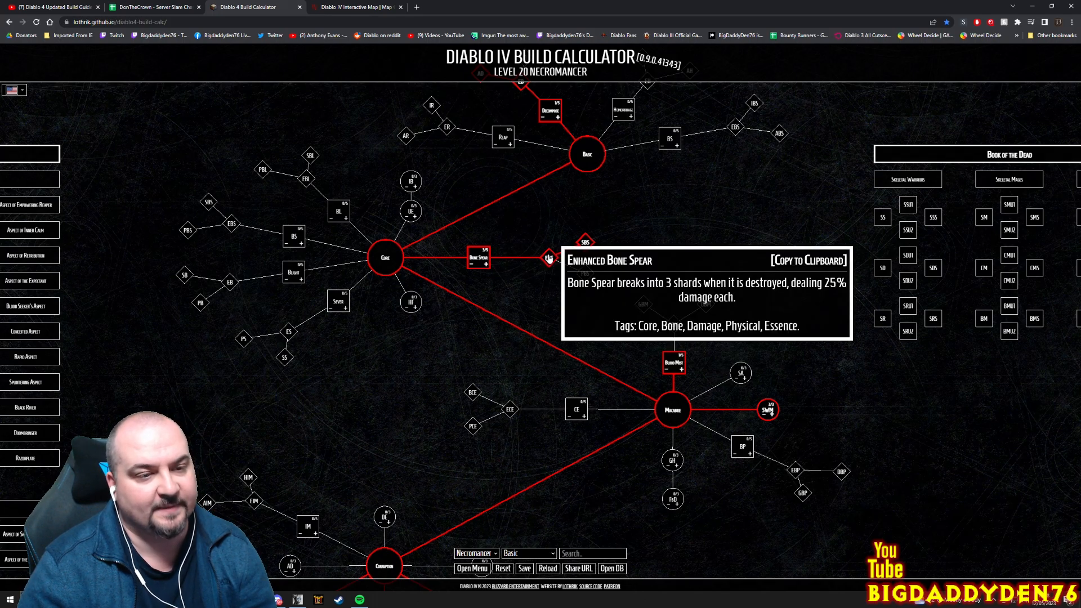
{"action": "mouse_move", "coordinate": [583, 243]}
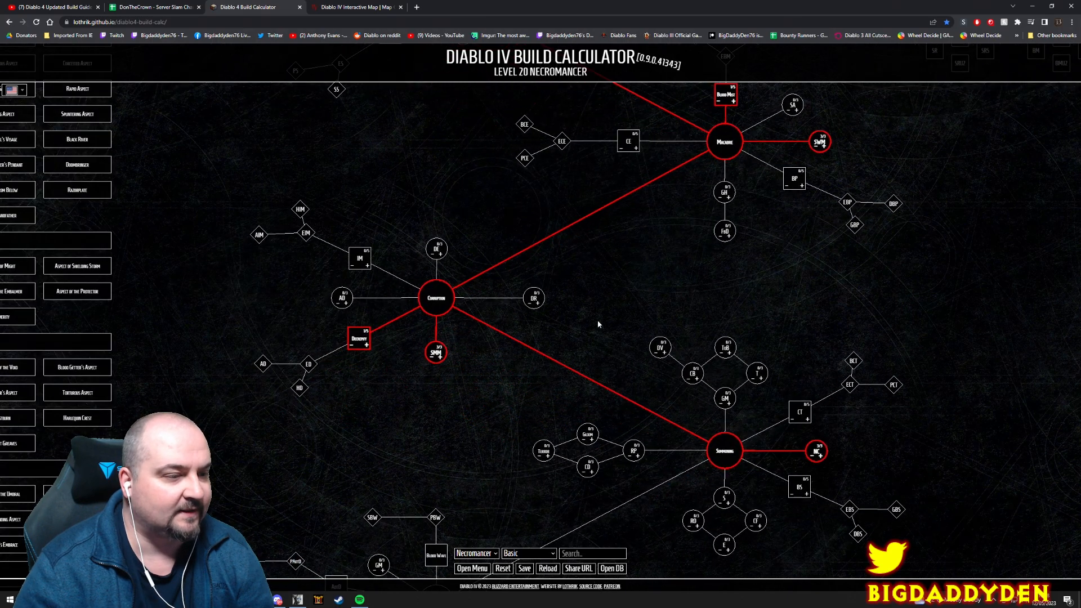
{"action": "mouse_move", "coordinate": [361, 341]}
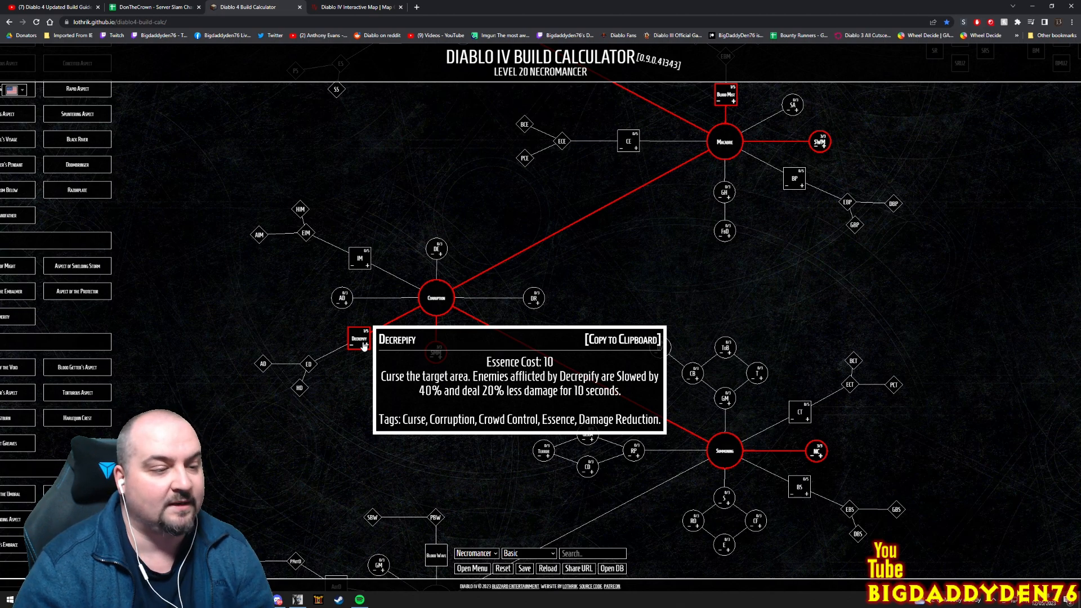
{"action": "mouse_move", "coordinate": [435, 354]}
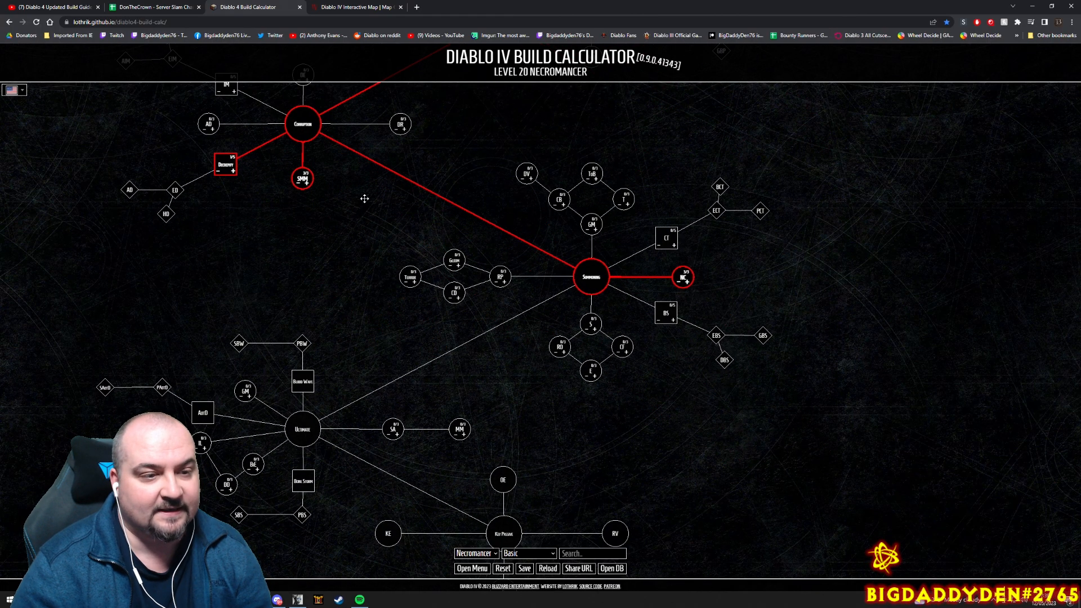
{"action": "mouse_move", "coordinate": [686, 310]}
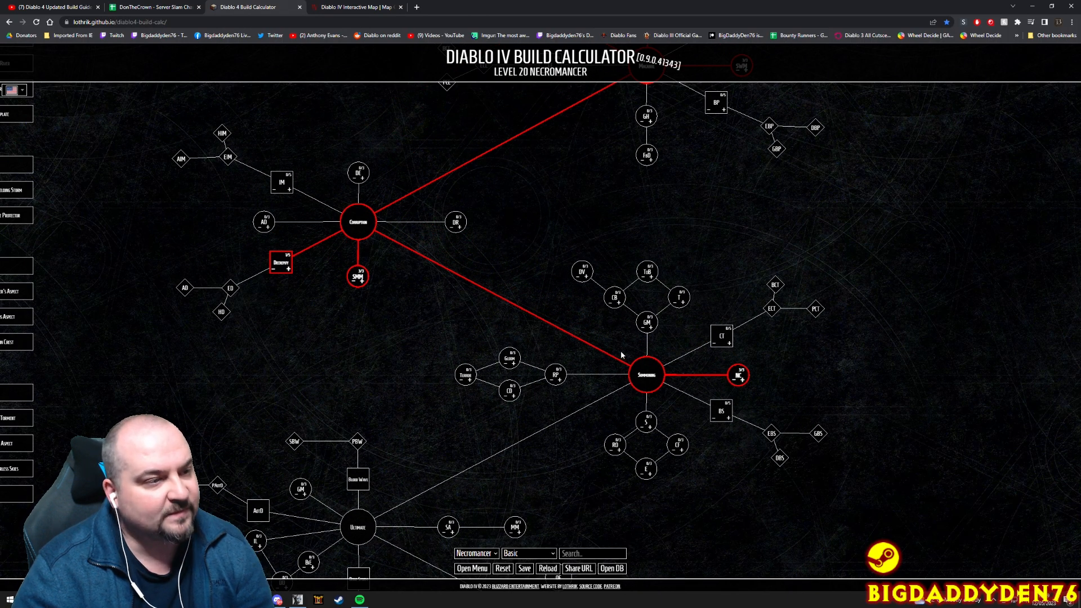
{"action": "mouse_move", "coordinate": [358, 172]}
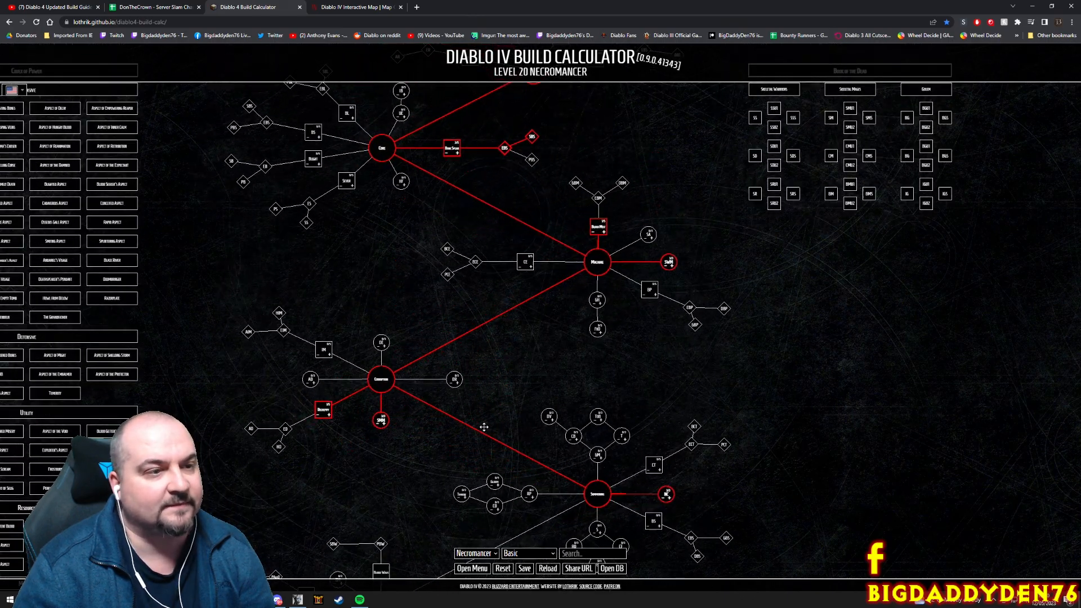
{"action": "scroll", "scroll_direction": "down", "scroll_amount": 3}
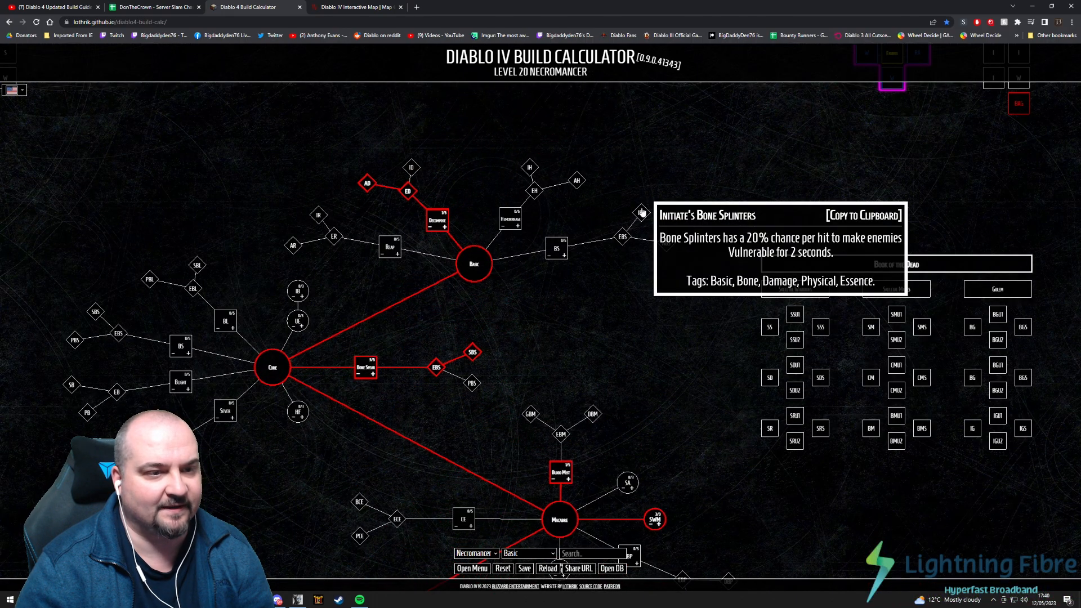
{"action": "mouse_move", "coordinate": [542, 327]}
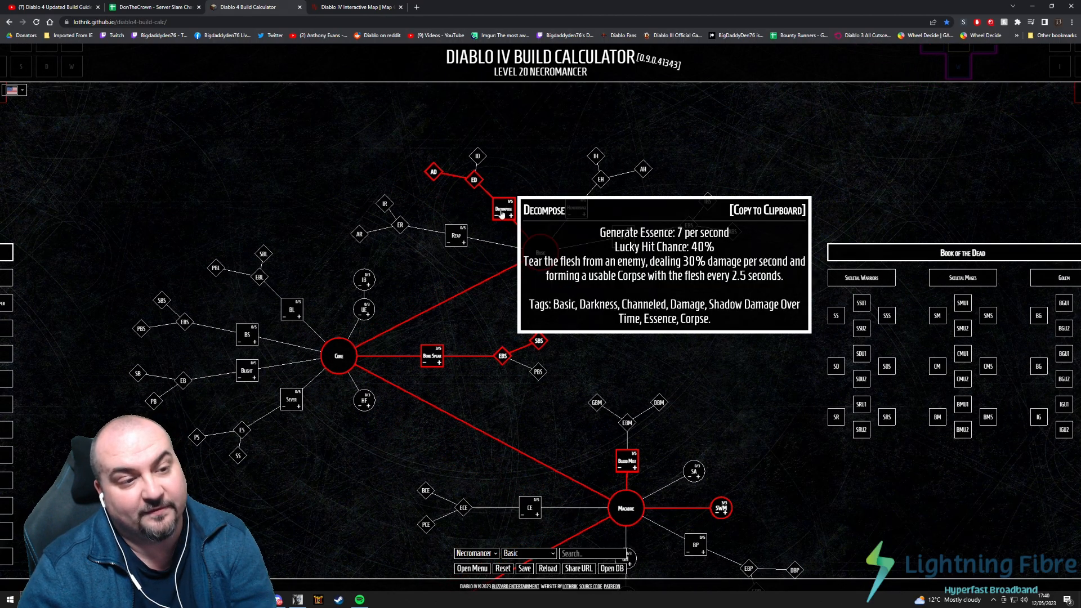
{"action": "mouse_move", "coordinate": [432, 171]}
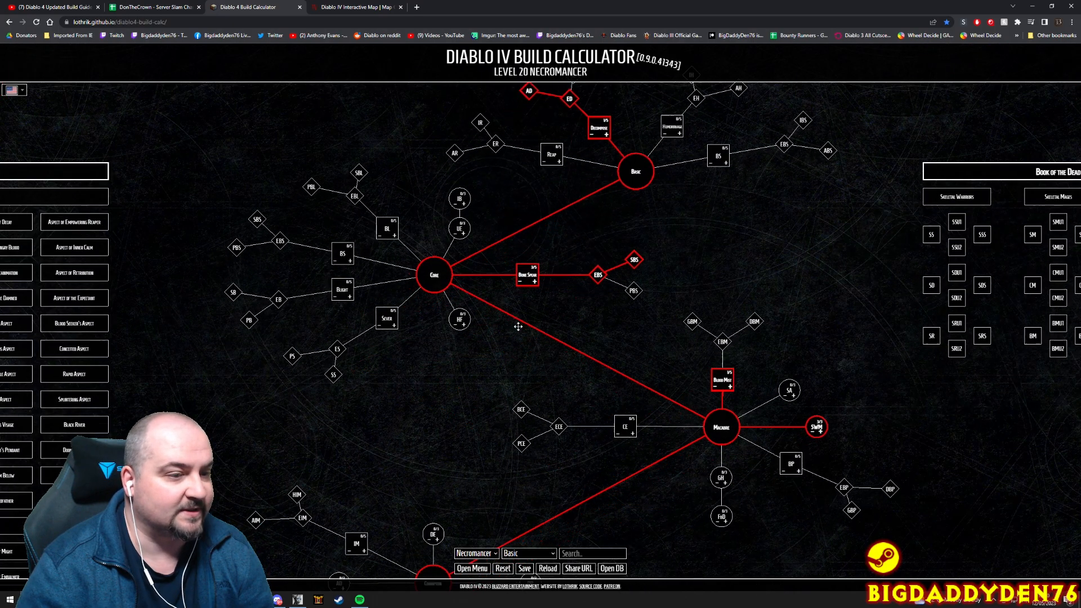
{"action": "mouse_move", "coordinate": [528, 279]}
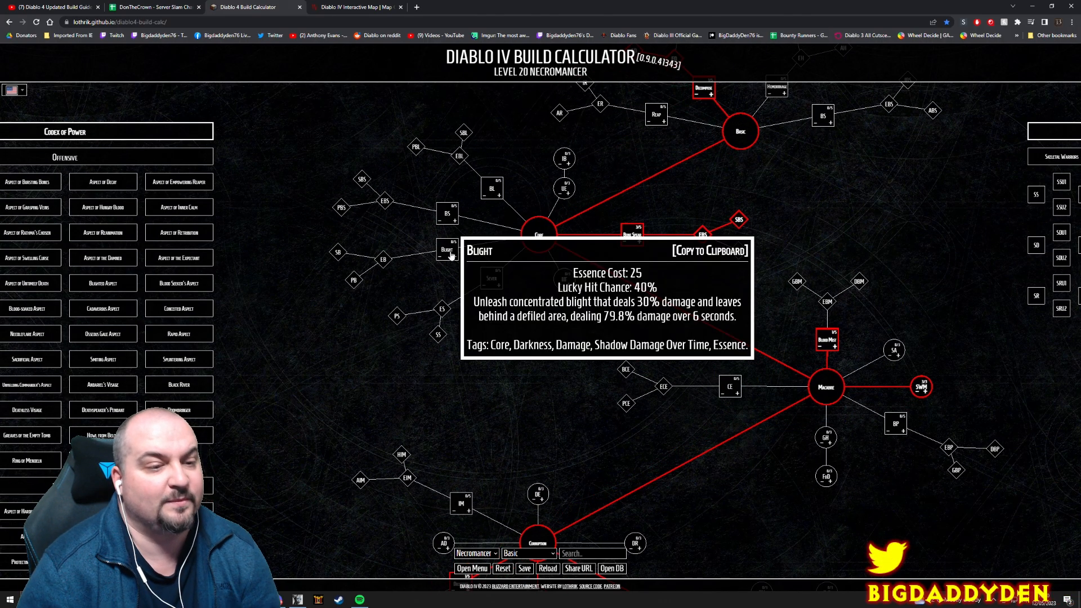
{"action": "mouse_move", "coordinate": [372, 264]}
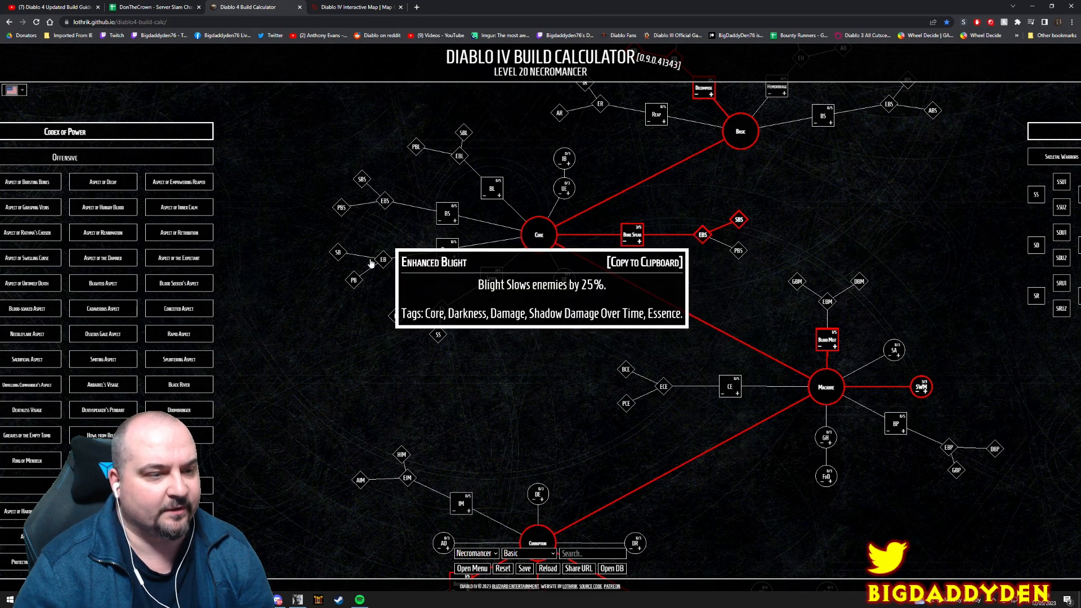
{"action": "mouse_move", "coordinate": [337, 254]}
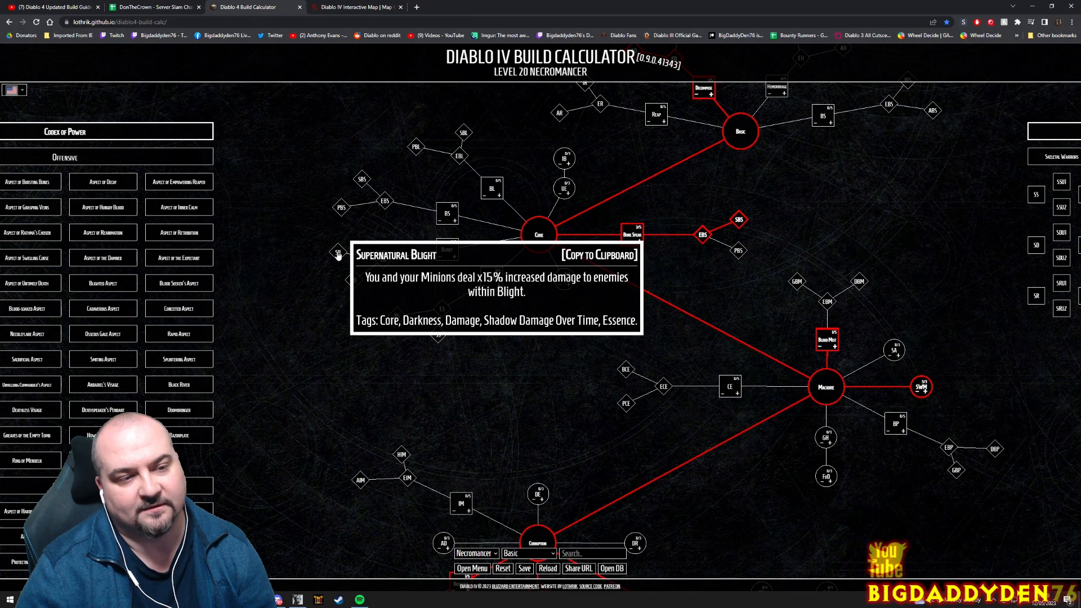
{"action": "mouse_move", "coordinate": [446, 255]}
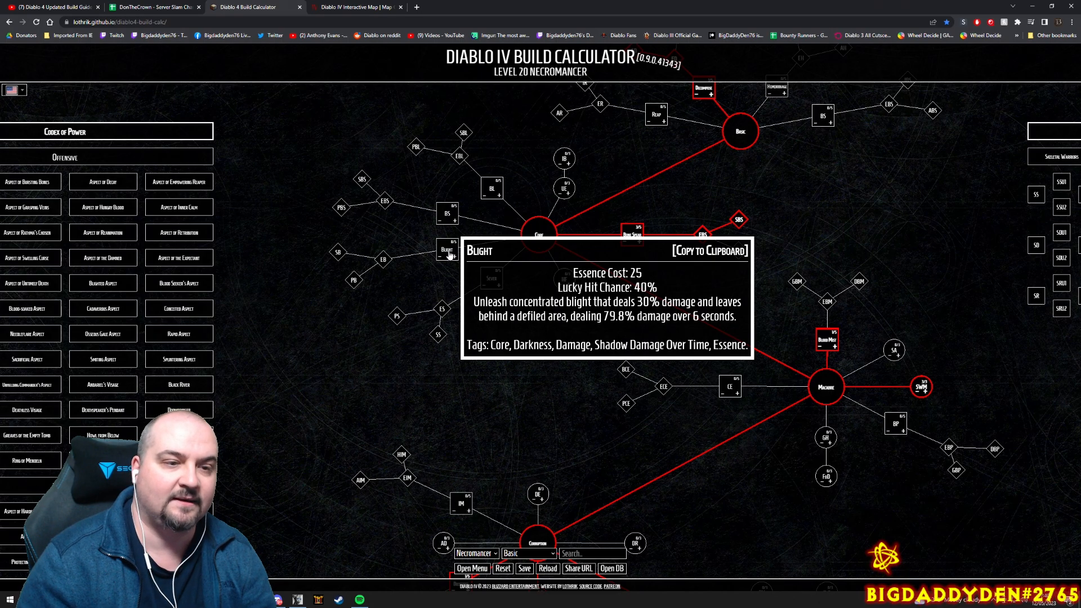
{"action": "mouse_move", "coordinate": [639, 262]}
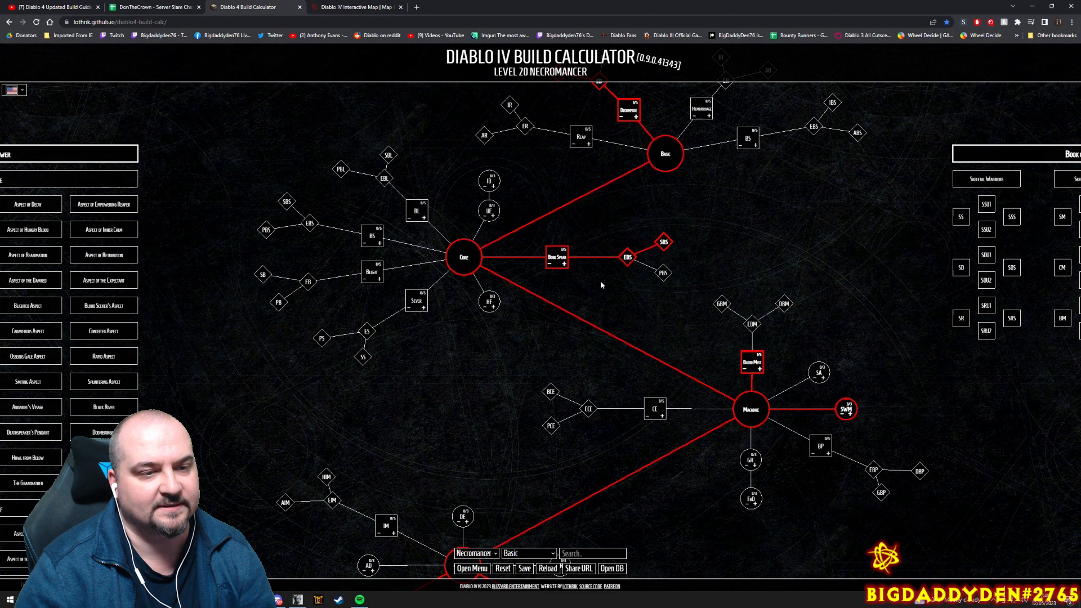
{"action": "mouse_move", "coordinate": [662, 242]}
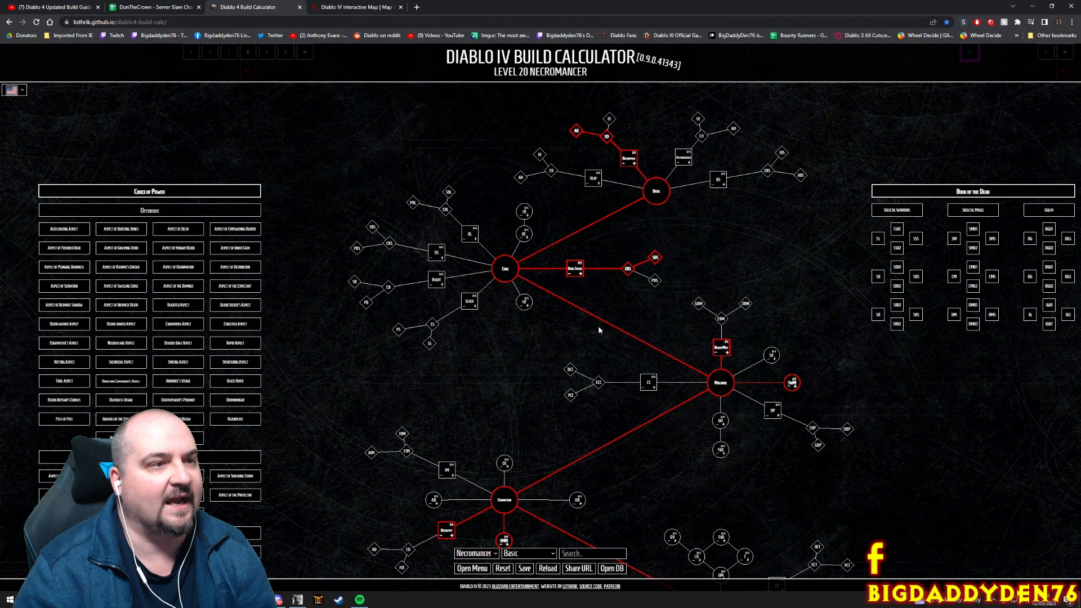
{"action": "left_click", "coordinate": [354, 7]}
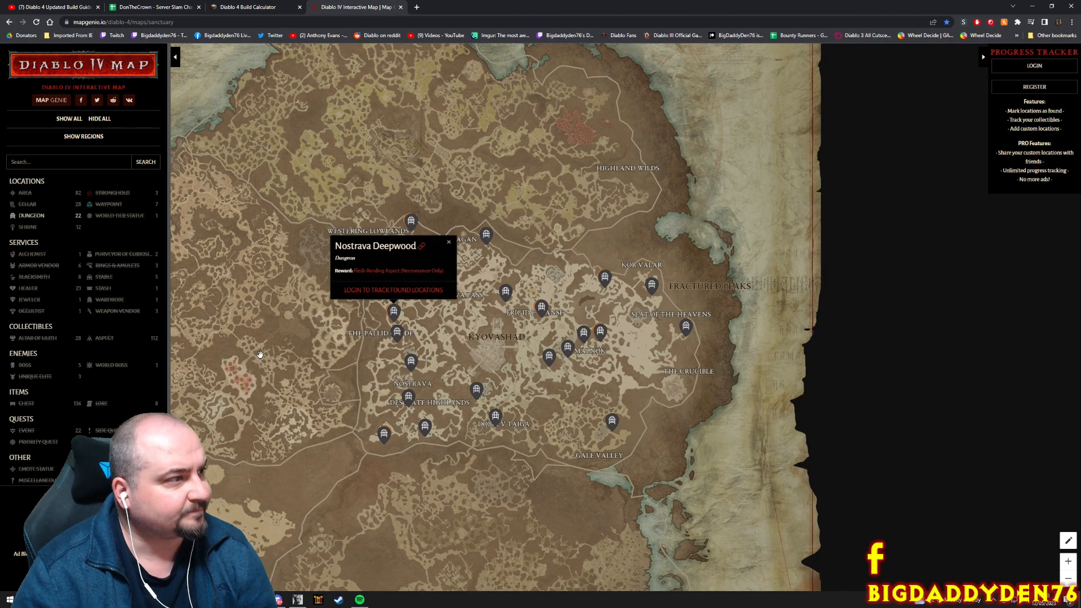
{"action": "mouse_move", "coordinate": [352, 319]}
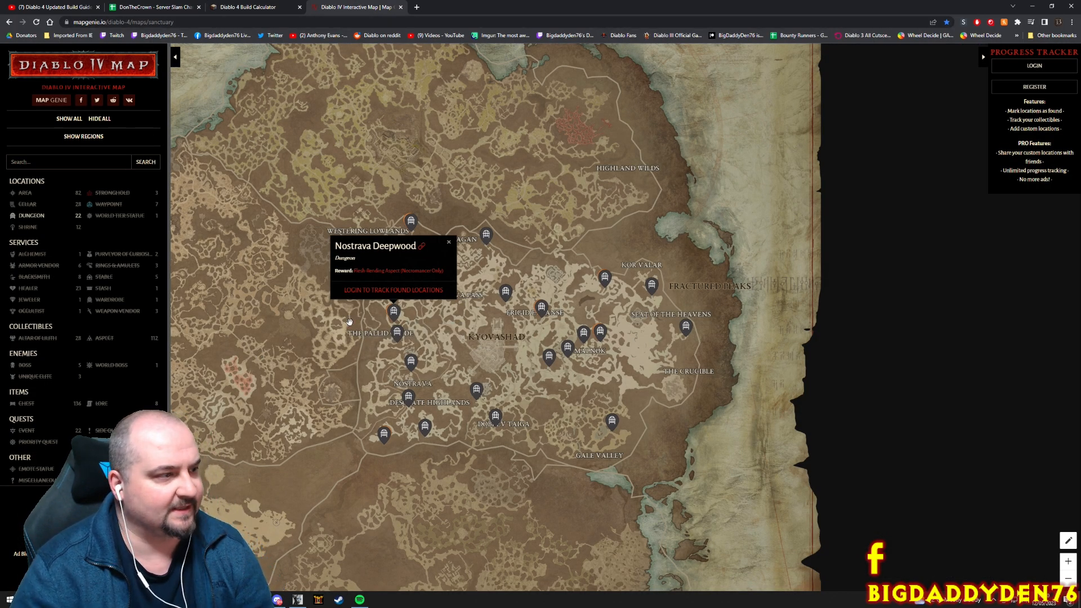
{"action": "mouse_move", "coordinate": [124, 254]}
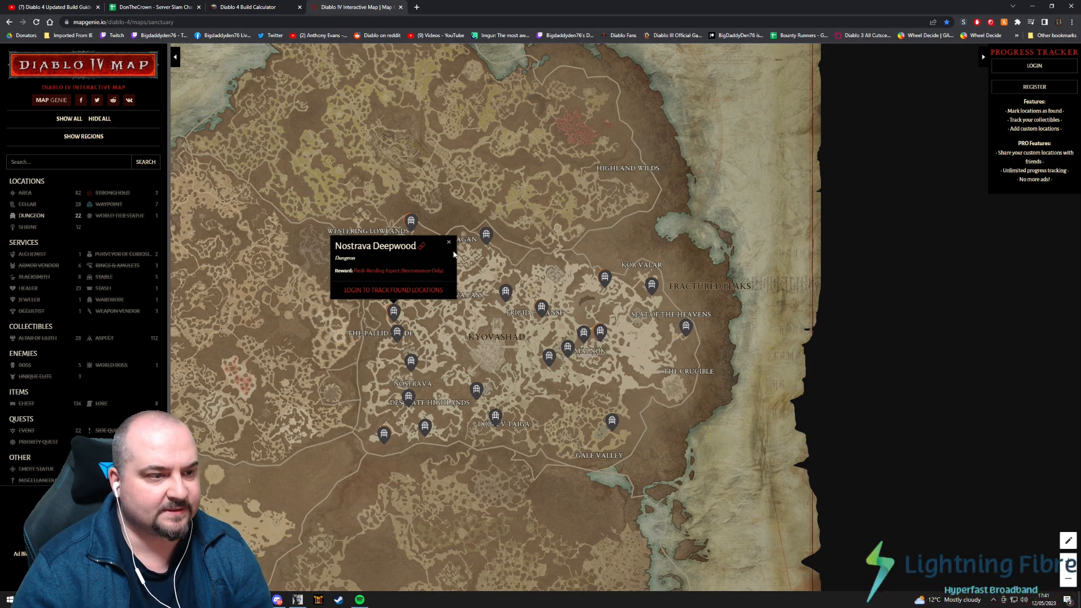
Recheck Nostrava Deepwood's dungeon reward on the map around Kyovashad
{"action": "left_click", "coordinate": [448, 242]}
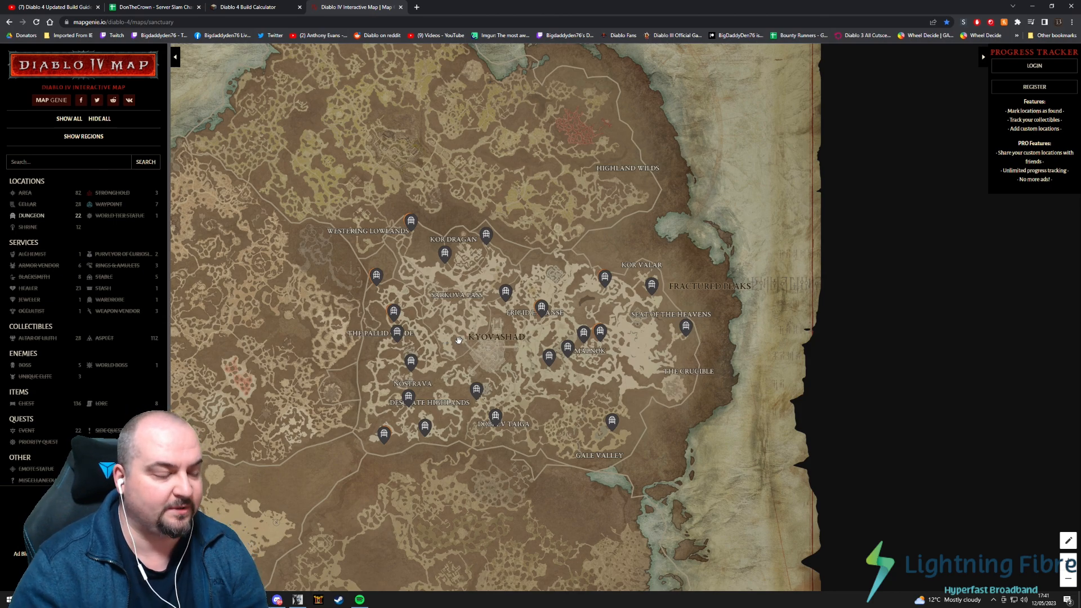
{"action": "left_click_drag", "start_coordinate": [458, 340], "coordinate": [454, 336]}
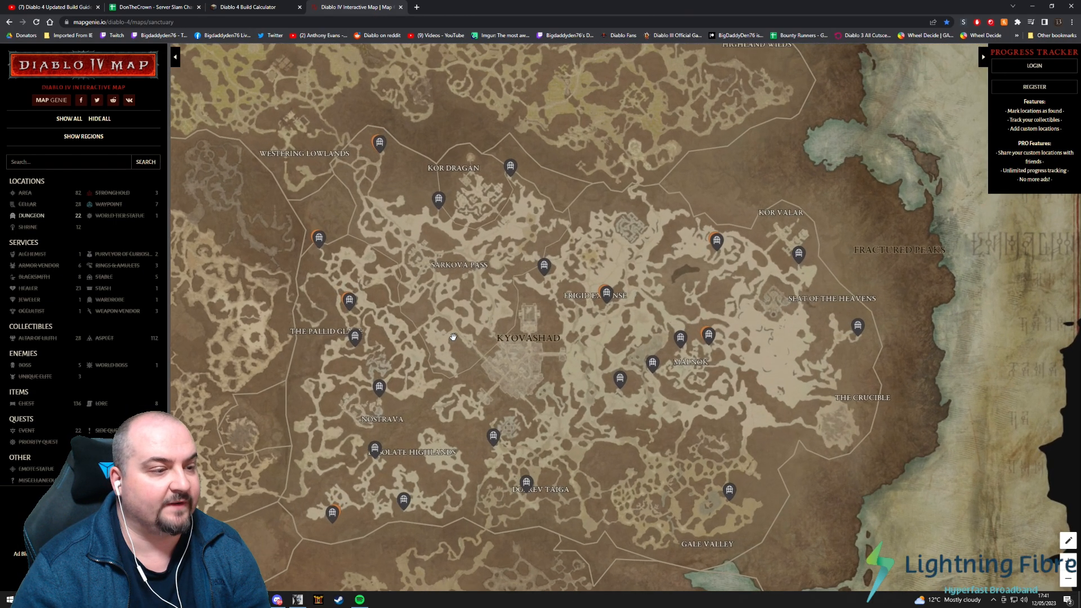
{"action": "mouse_move", "coordinate": [347, 304]}
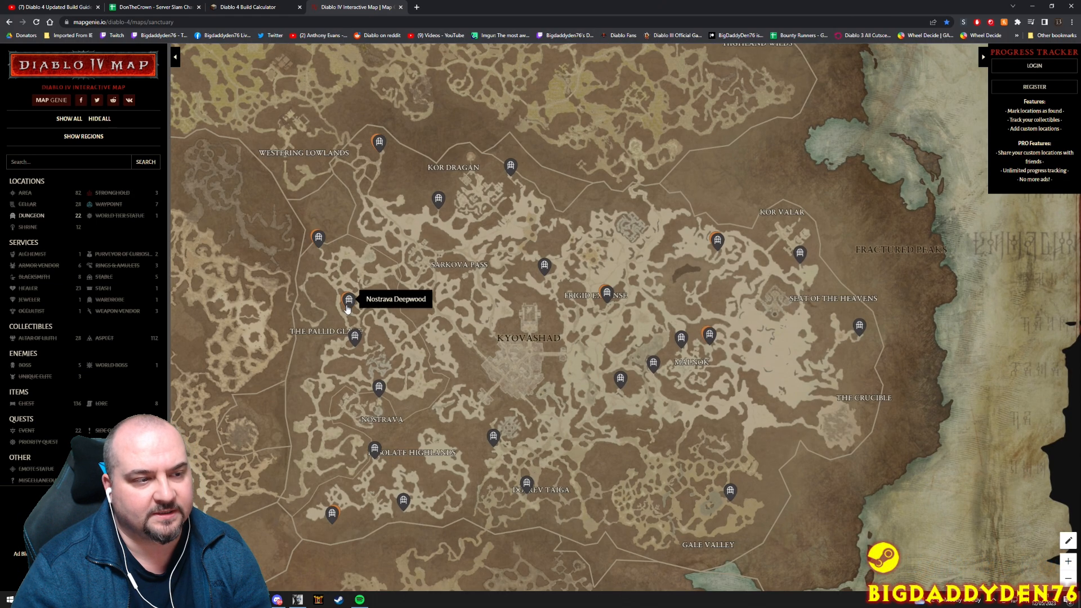
{"action": "left_click", "coordinate": [347, 298]}
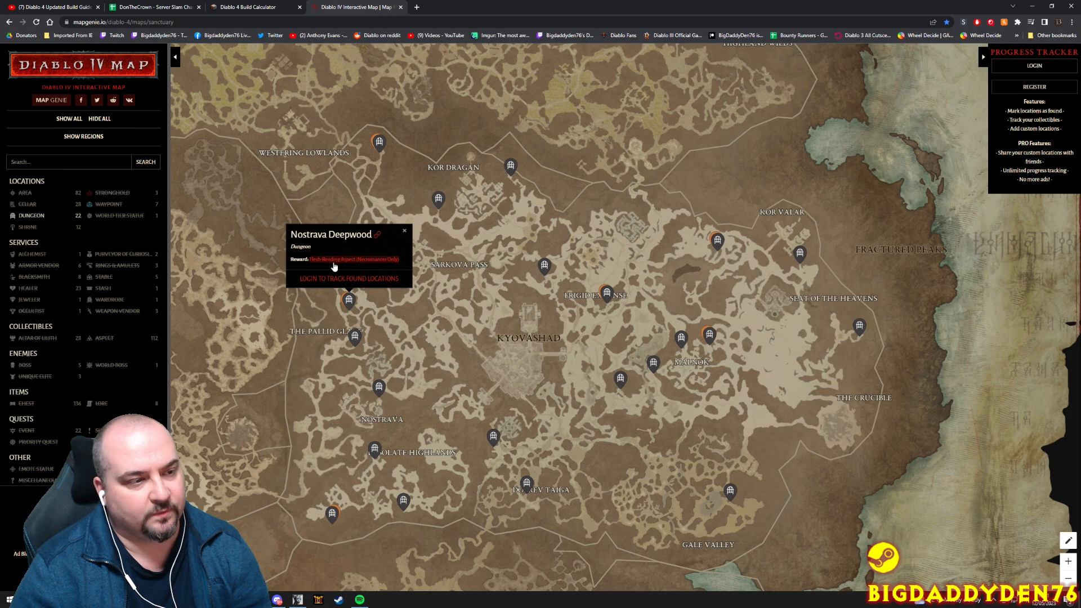
{"action": "left_click", "coordinate": [354, 259]}
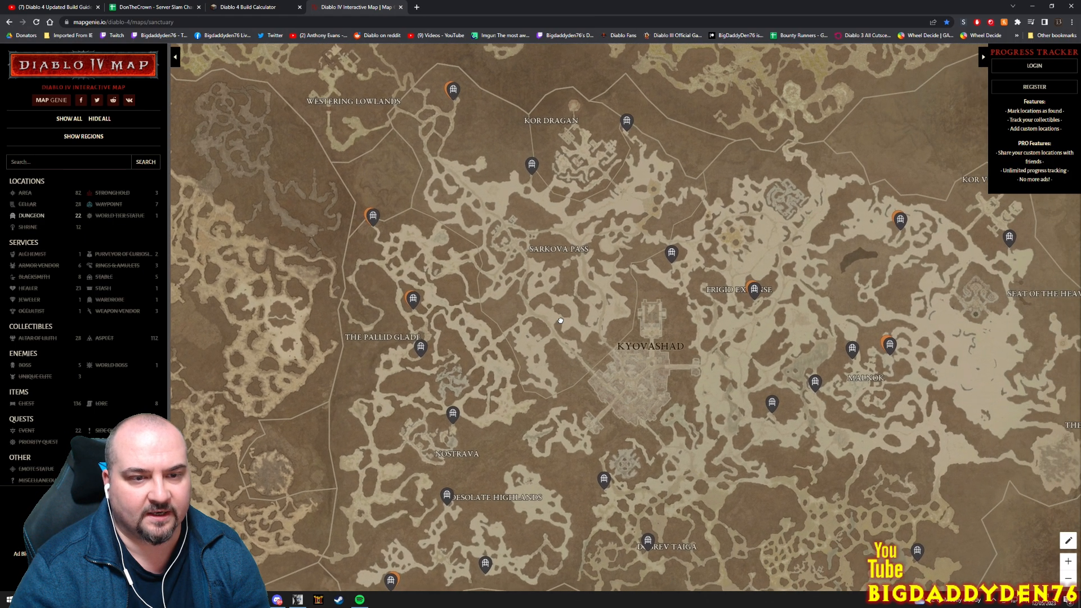
Check Aspect of Torment, Caldera Gate and Kor Dragan Barracks, then show Nostrava Deepwood's Necromancer-only aspect
{"action": "left_click", "coordinate": [754, 292]}
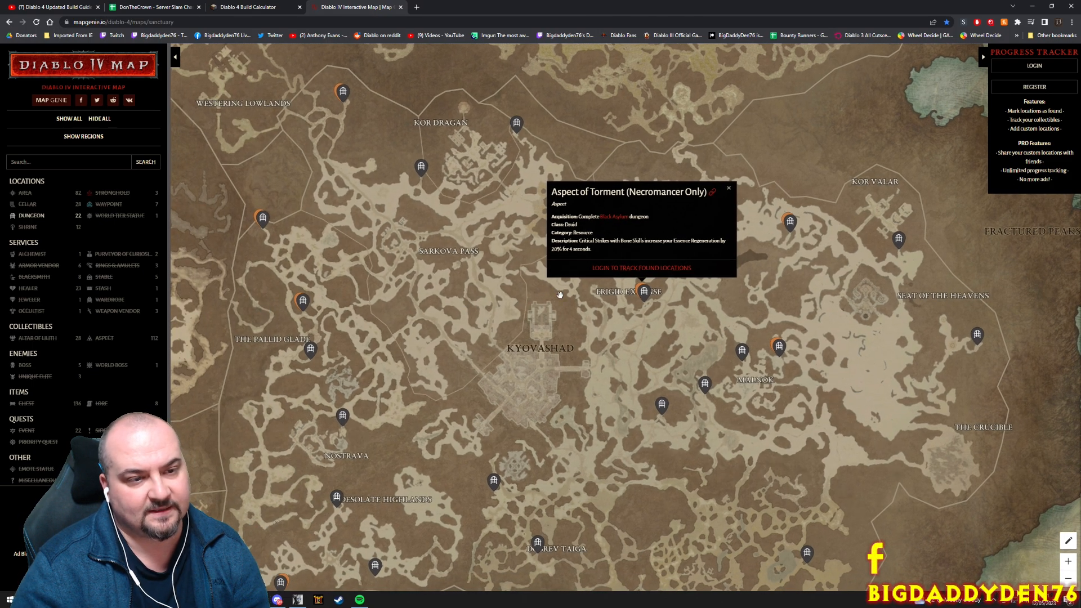
{"action": "mouse_move", "coordinate": [485, 316]}
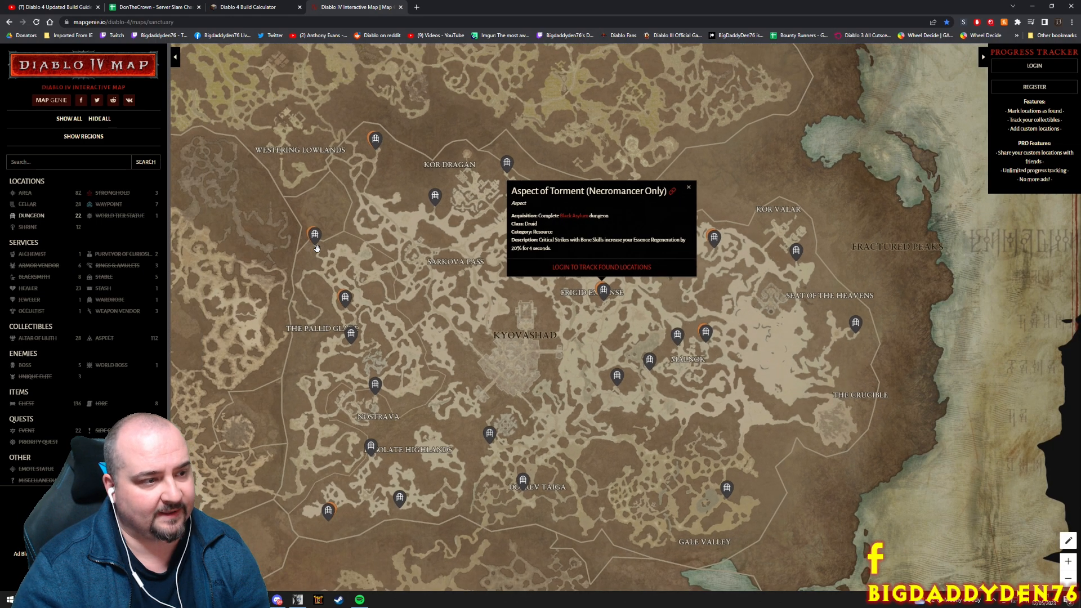
{"action": "left_click", "coordinate": [435, 197]}
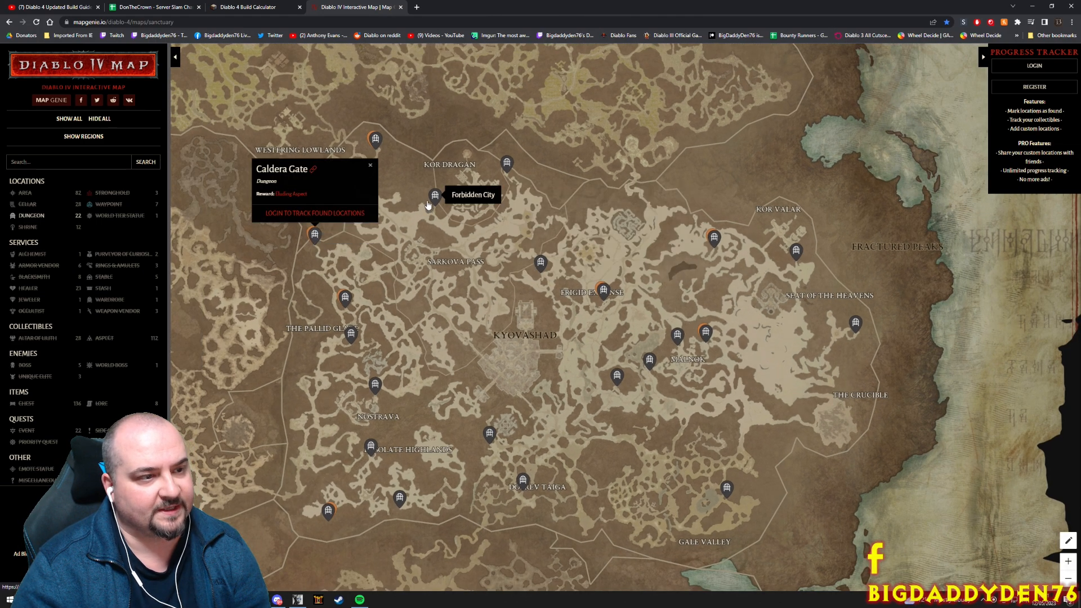
{"action": "left_click", "coordinate": [507, 163]}
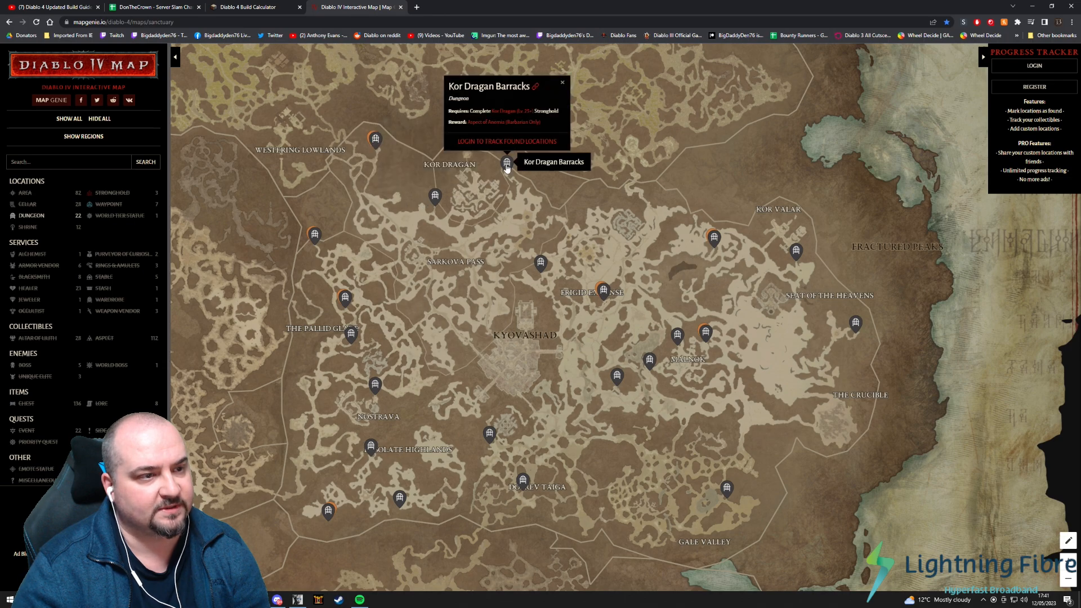
{"action": "mouse_move", "coordinate": [345, 297]}
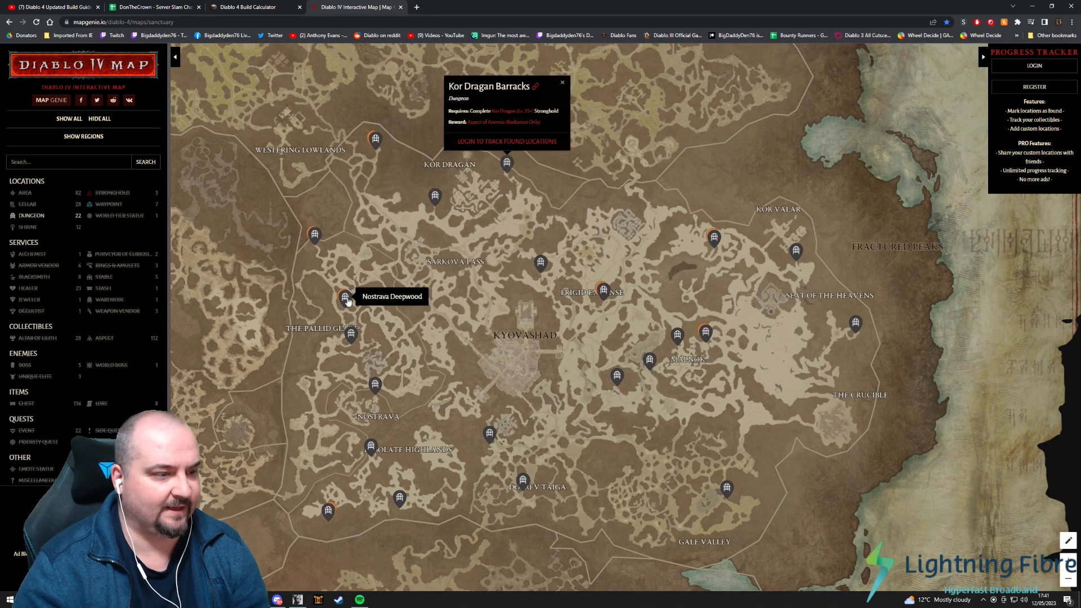
{"action": "left_click", "coordinate": [345, 297]}
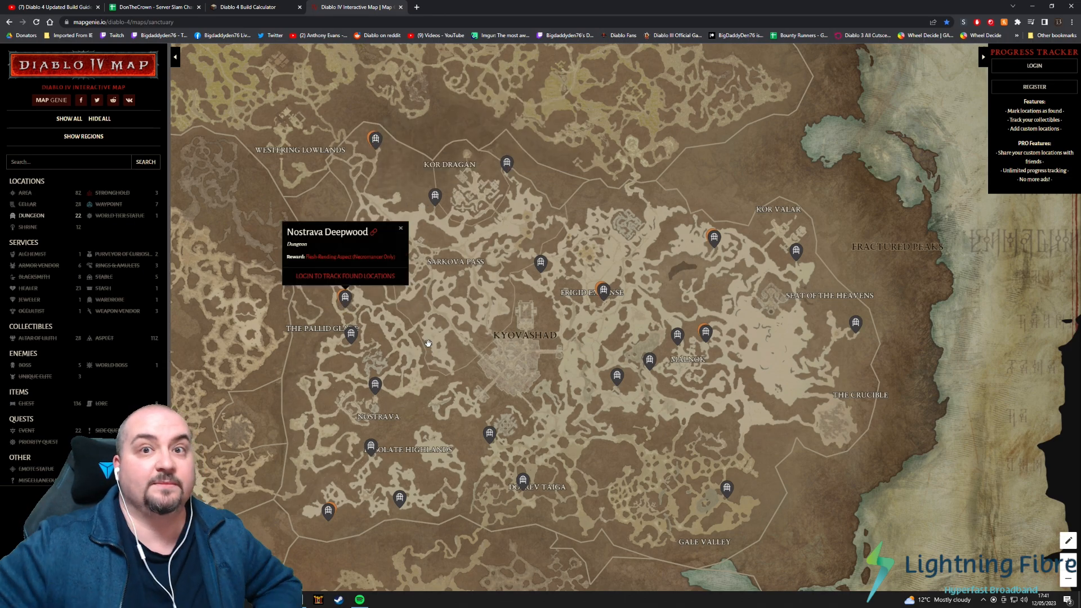